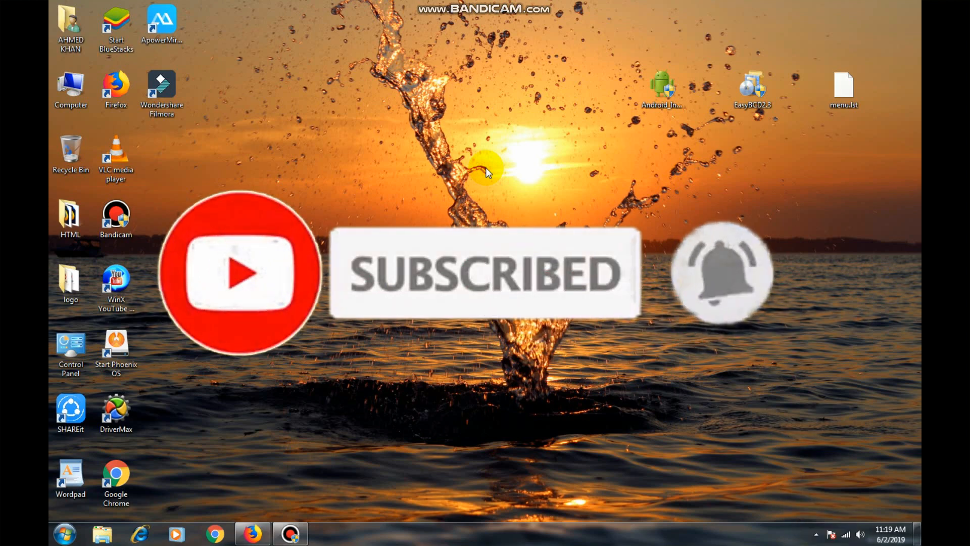
pyautogui.moveTo(300, 433)
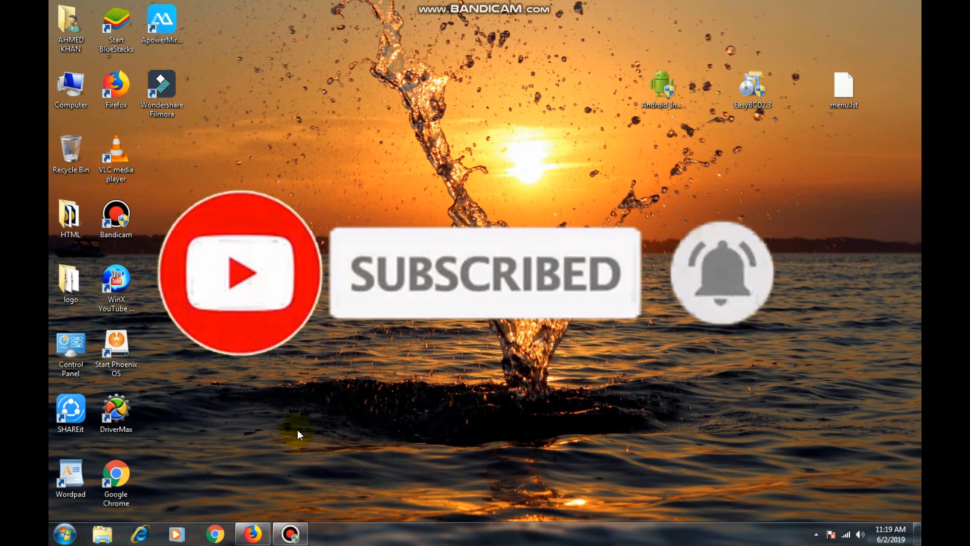
pyautogui.moveTo(251, 534)
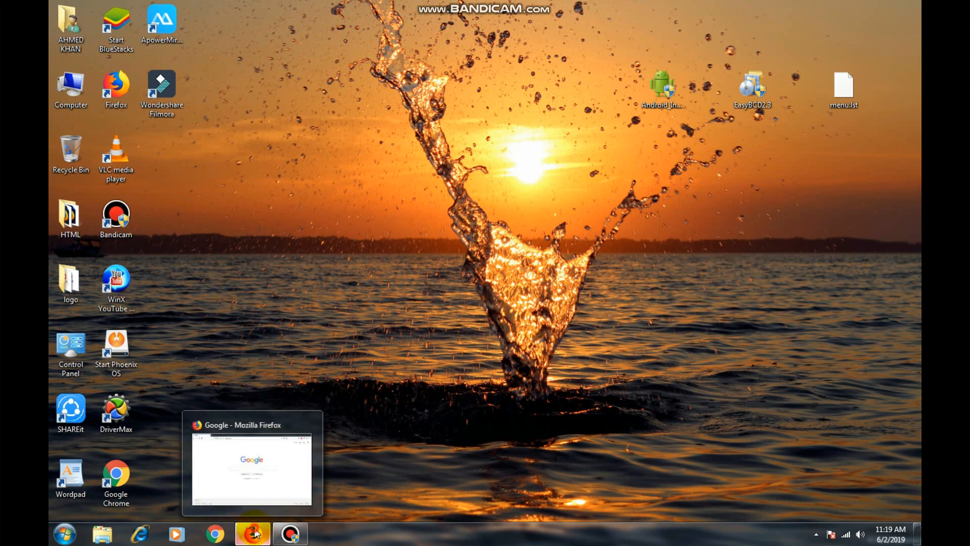
# Search Google for 'prime os' in Firefox and open the Download PrimeOS result
pyautogui.click(252, 533)
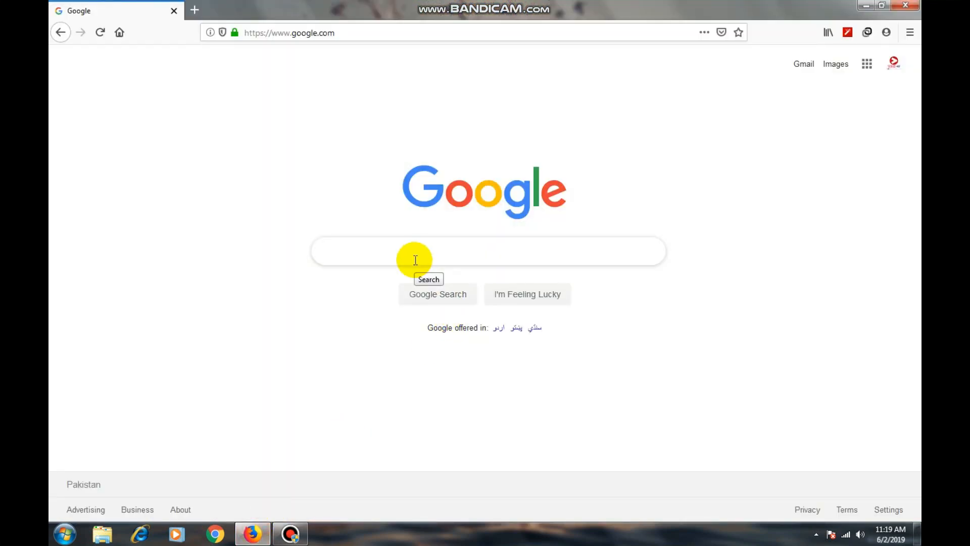
pyautogui.write('prime os')
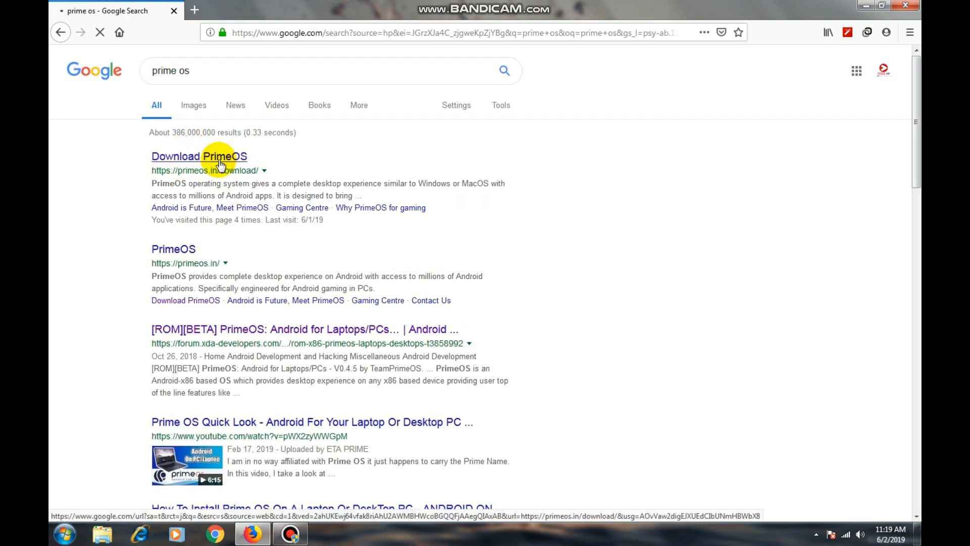
pyautogui.click(198, 156)
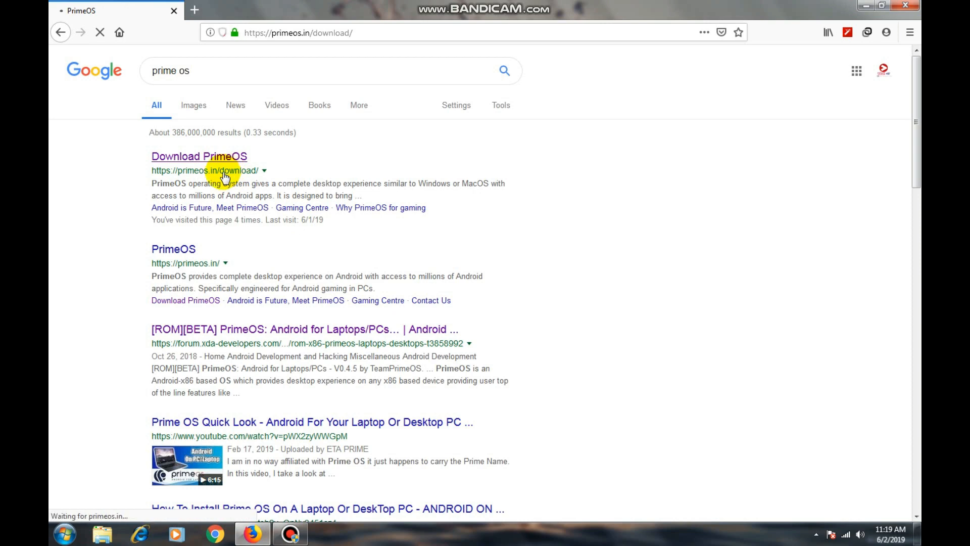
pyautogui.click(199, 156)
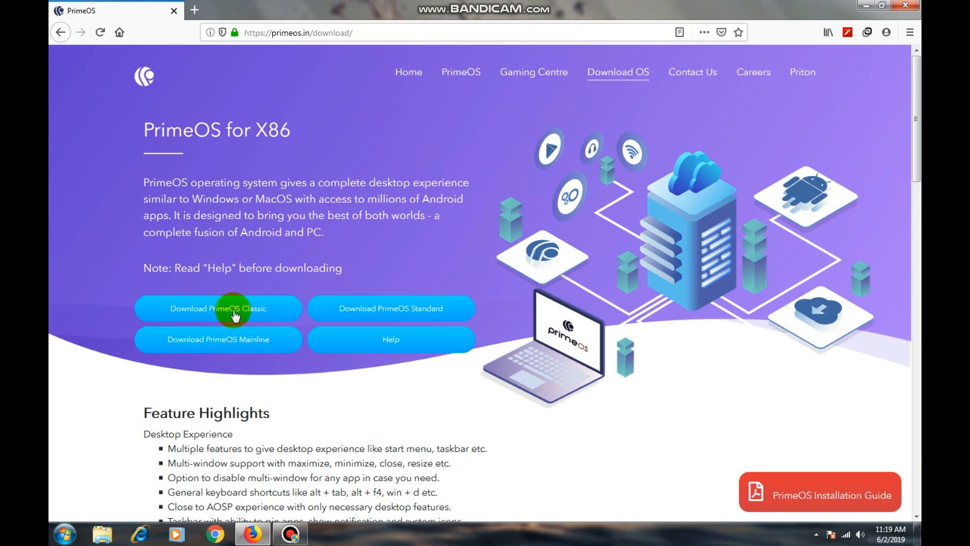
# Choose the ISO Image download option for PrimeOS Classic
pyautogui.click(218, 308)
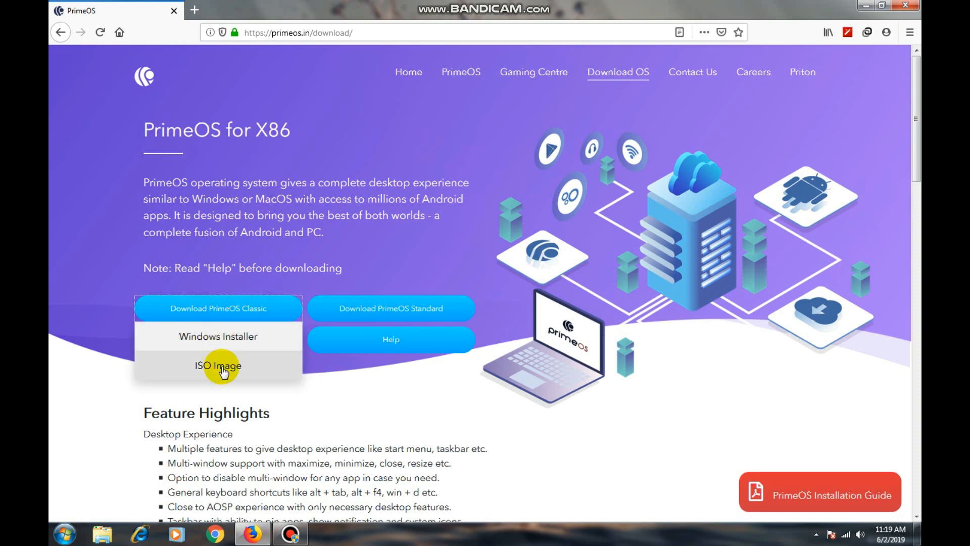
pyautogui.click(217, 366)
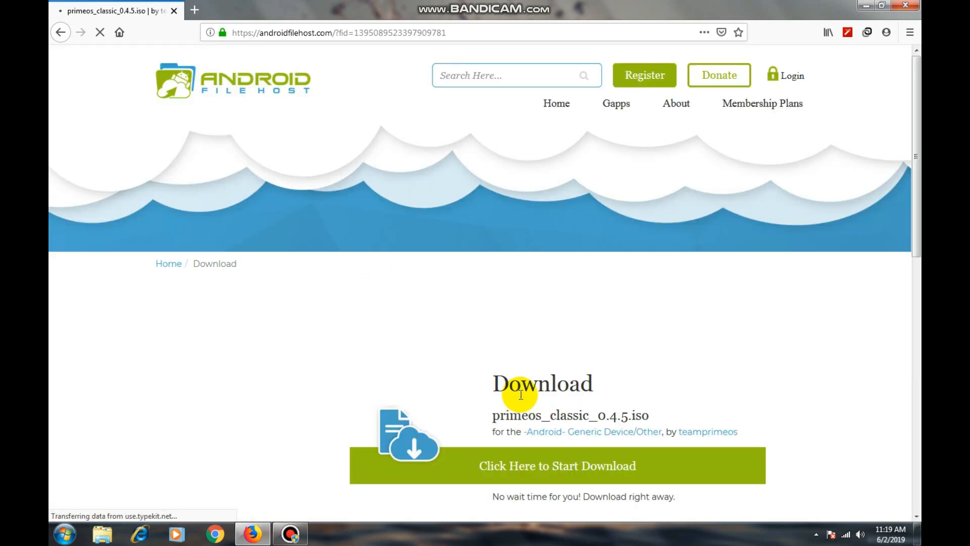
# Request primeos_classic_0.4.5.iso from the primary mirror, then cancel the Firefox file prompt
pyautogui.click(557, 465)
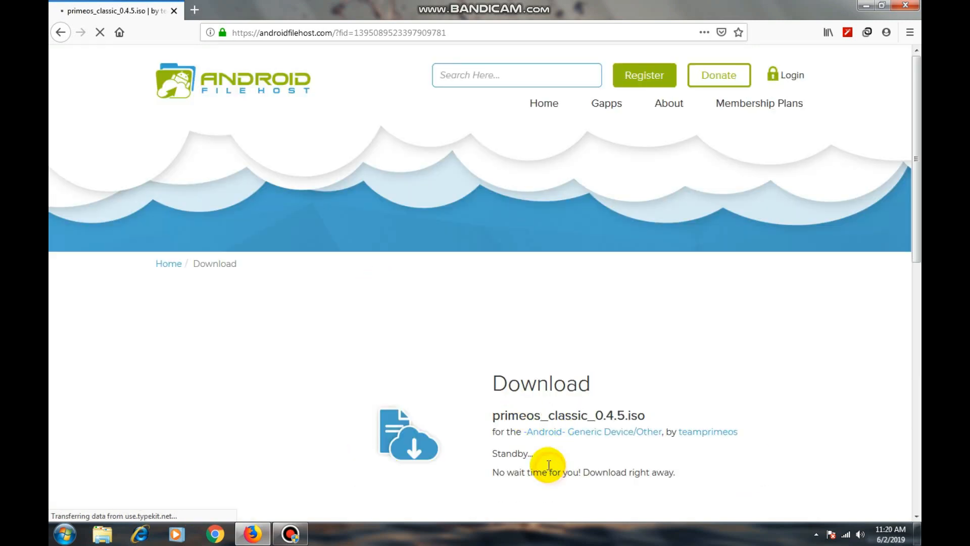
pyautogui.scroll(-3)
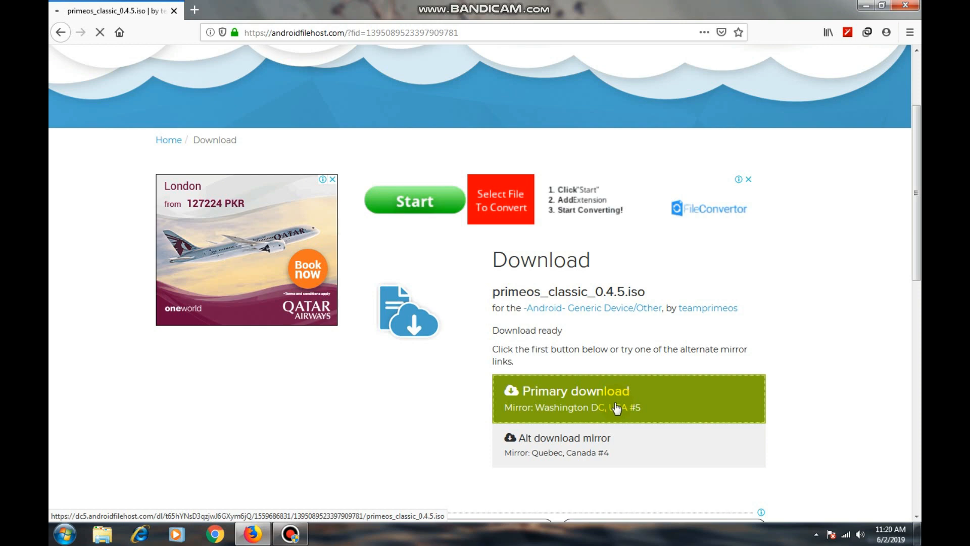
pyautogui.click(574, 391)
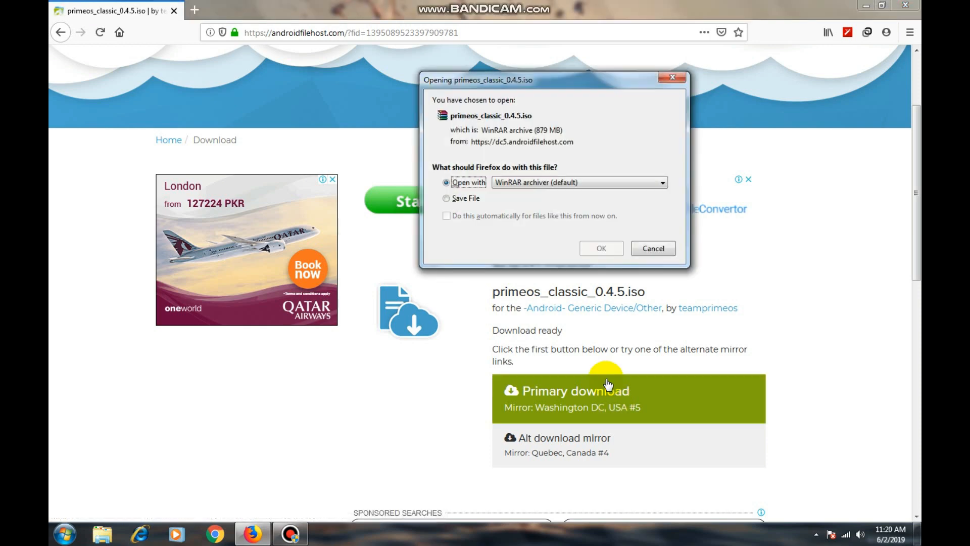
pyautogui.moveTo(653, 248)
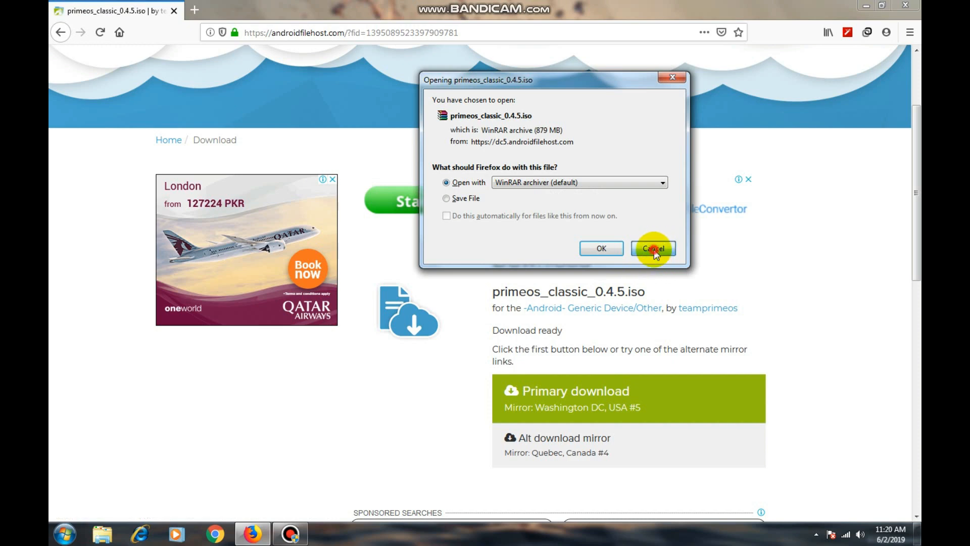
pyautogui.click(653, 248)
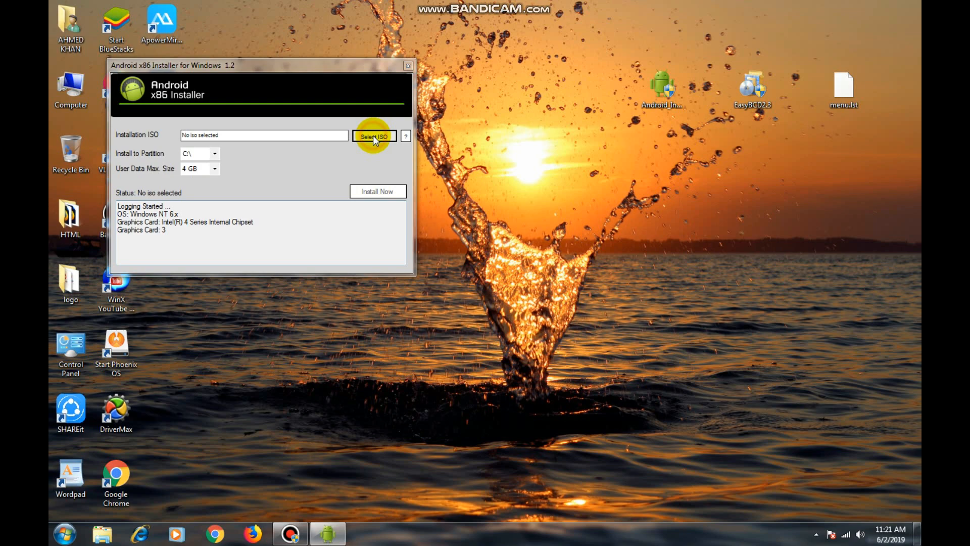
# Load primeos_classic_0.4.5-1.iso, targeting partition C:\ with 8 GB user data
pyautogui.click(374, 136)
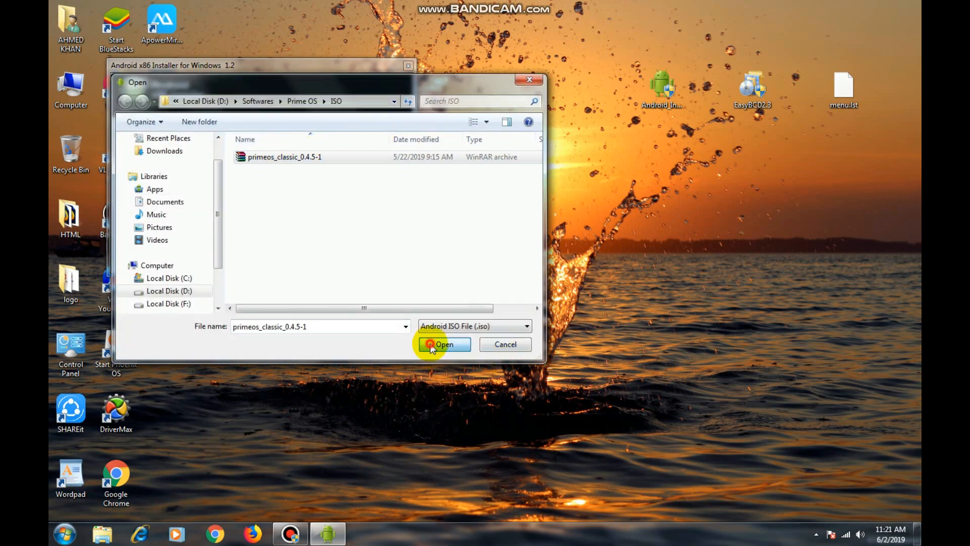
pyautogui.click(444, 344)
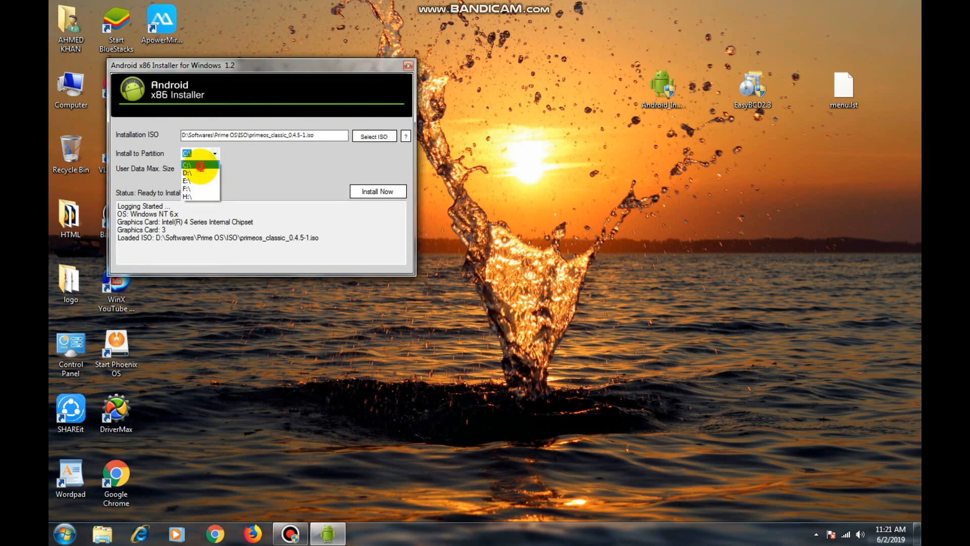
pyautogui.click(215, 169)
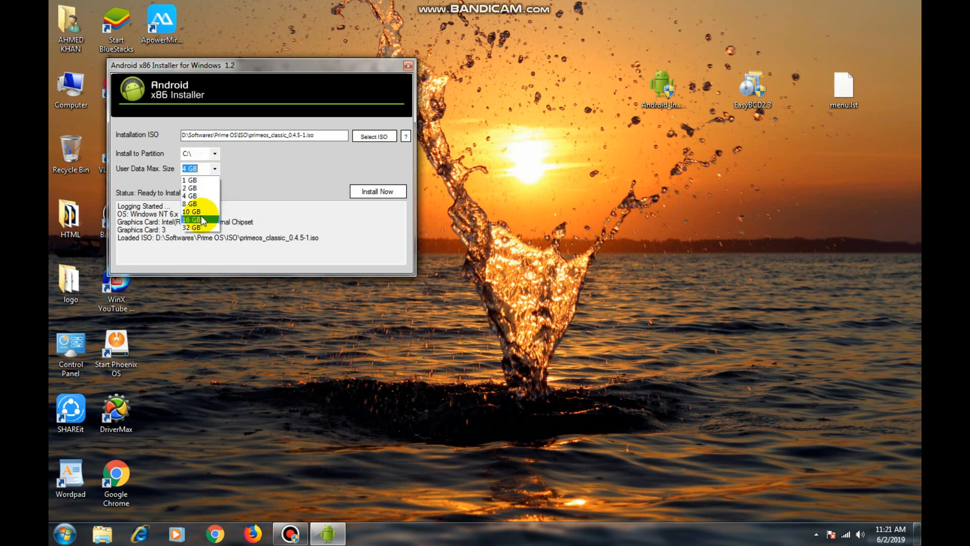
pyautogui.moveTo(192, 205)
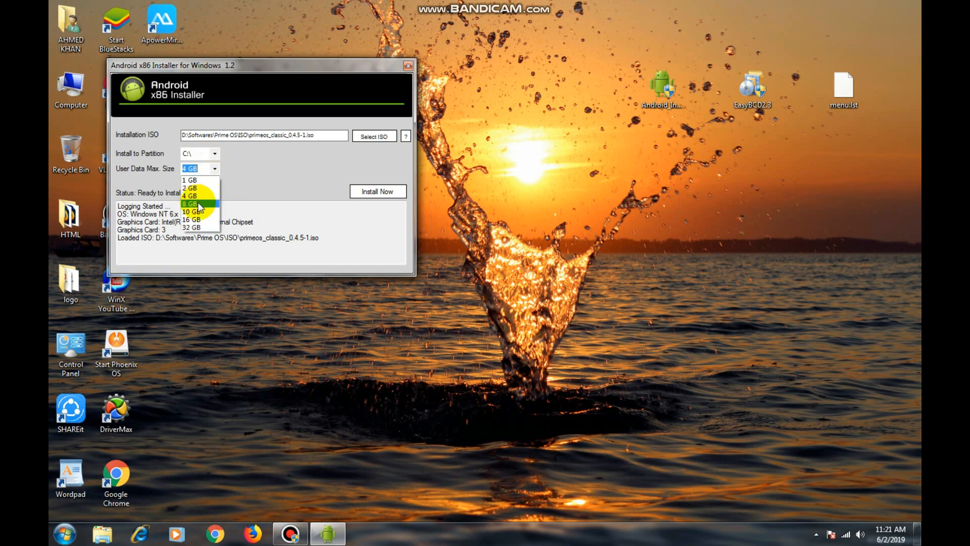
pyautogui.click(192, 204)
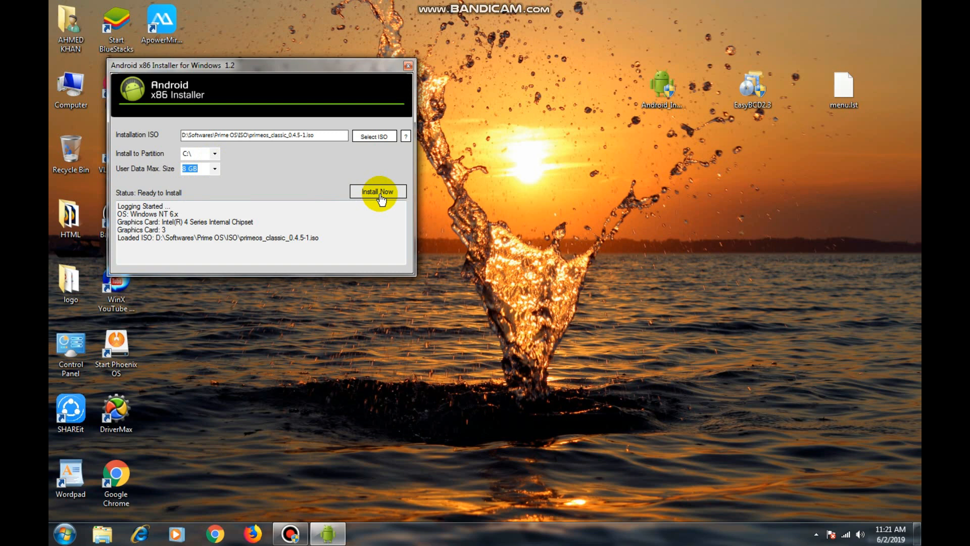
# Install PrimeOS, acknowledge the completion message, and close the installer
pyautogui.click(377, 192)
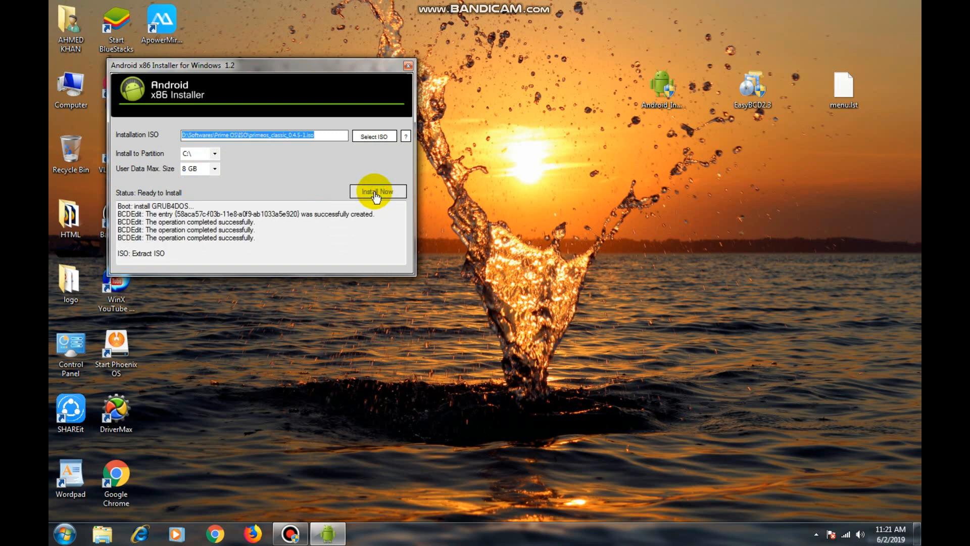
pyautogui.click(378, 191)
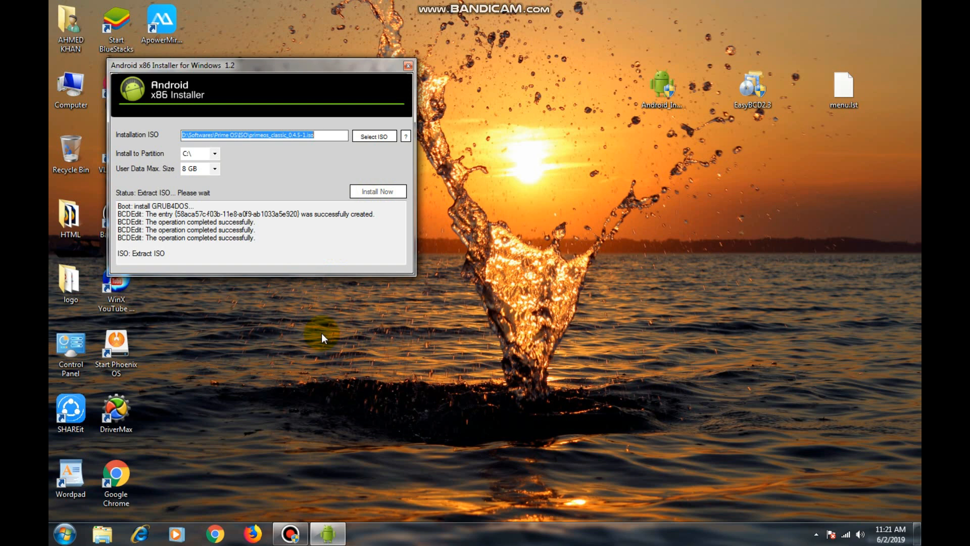
pyautogui.moveTo(327, 336)
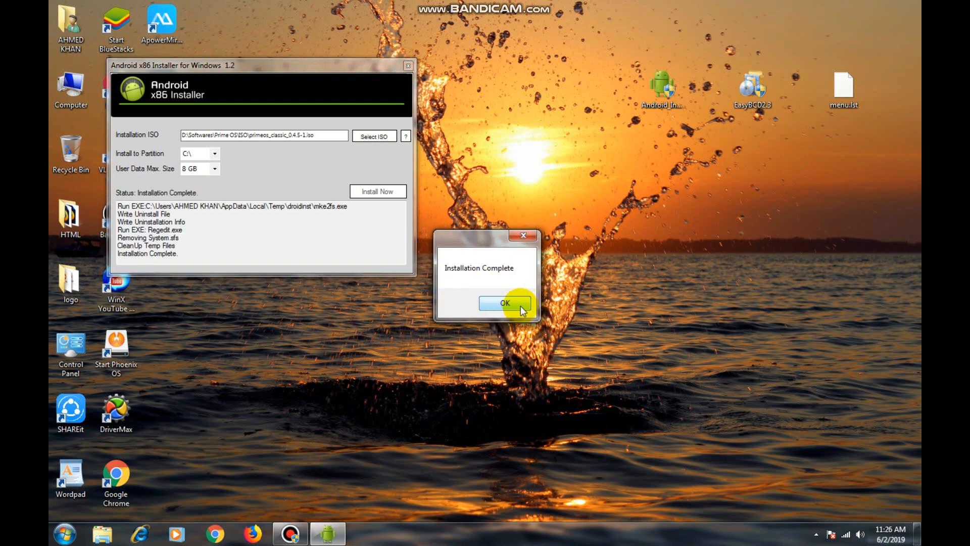
pyautogui.click(503, 302)
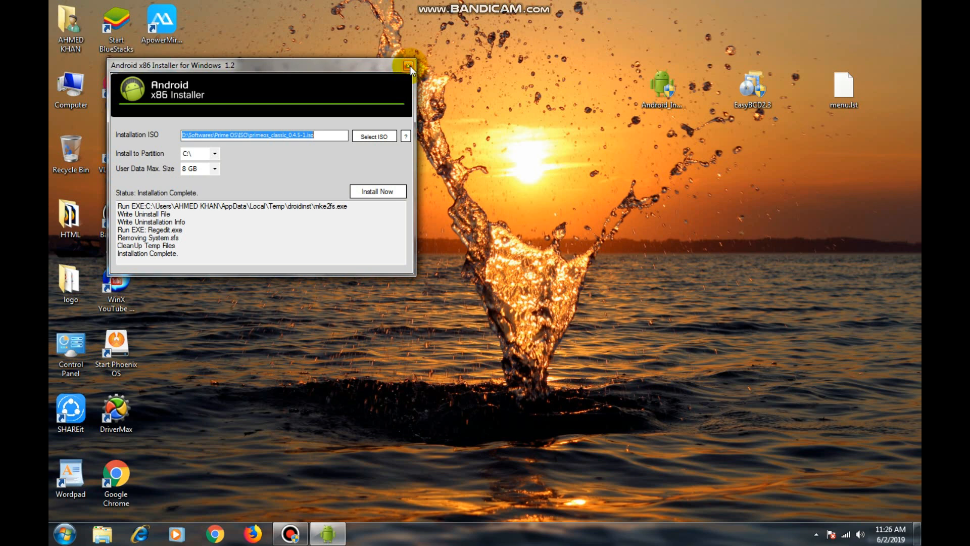
pyautogui.click(407, 66)
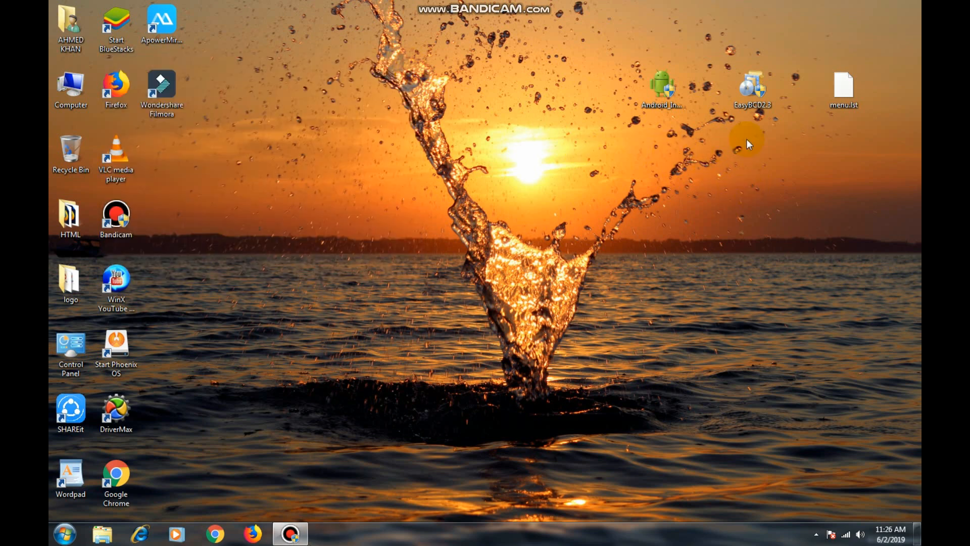
# Run the EasyBCD 2.3 setup file through to Finish with EasyBCD launching
pyautogui.click(751, 88)
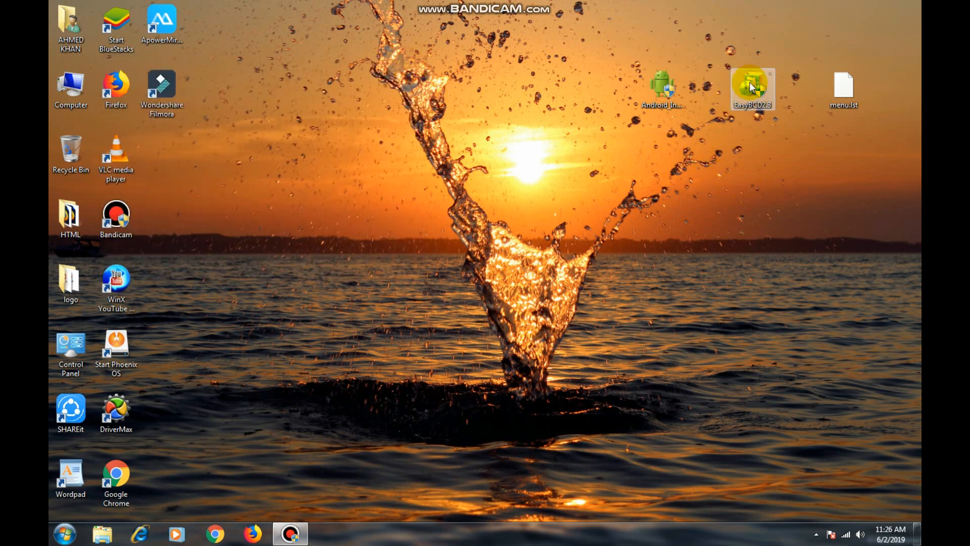
pyautogui.rightClick(752, 88)
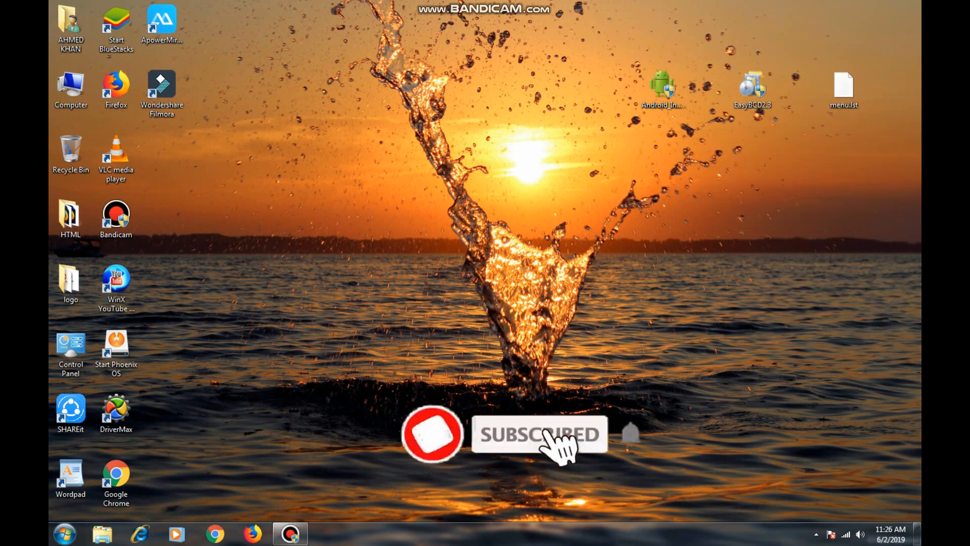
pyautogui.doubleClick(752, 87)
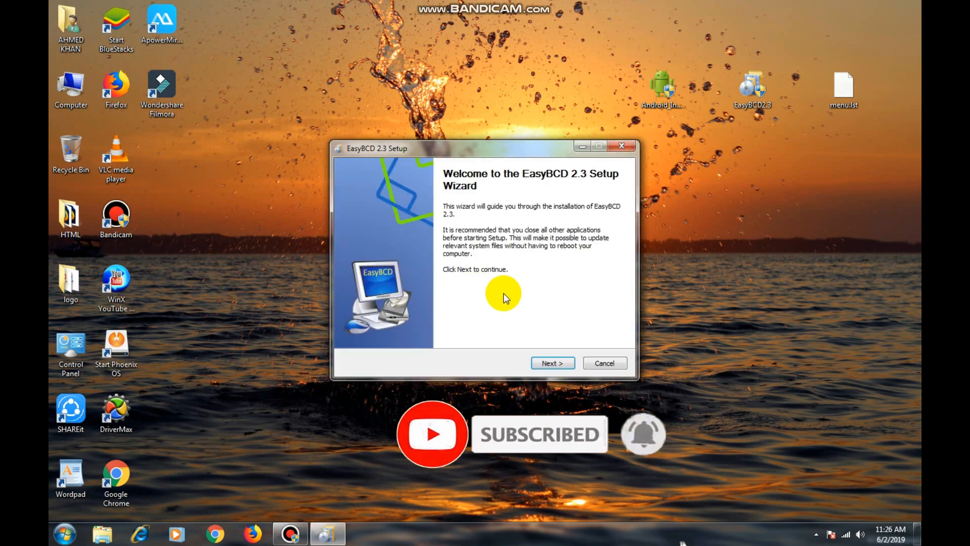
pyautogui.click(551, 363)
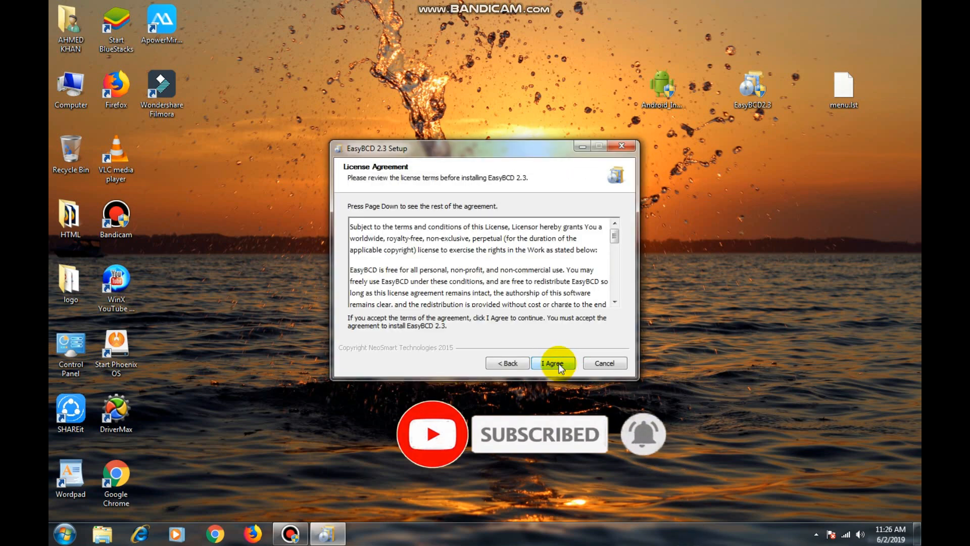
pyautogui.click(553, 363)
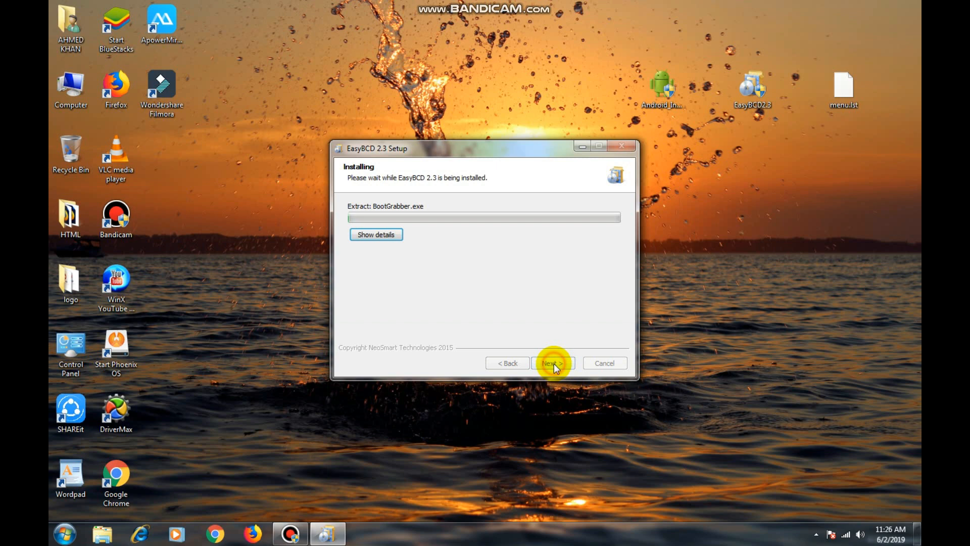
pyautogui.click(552, 363)
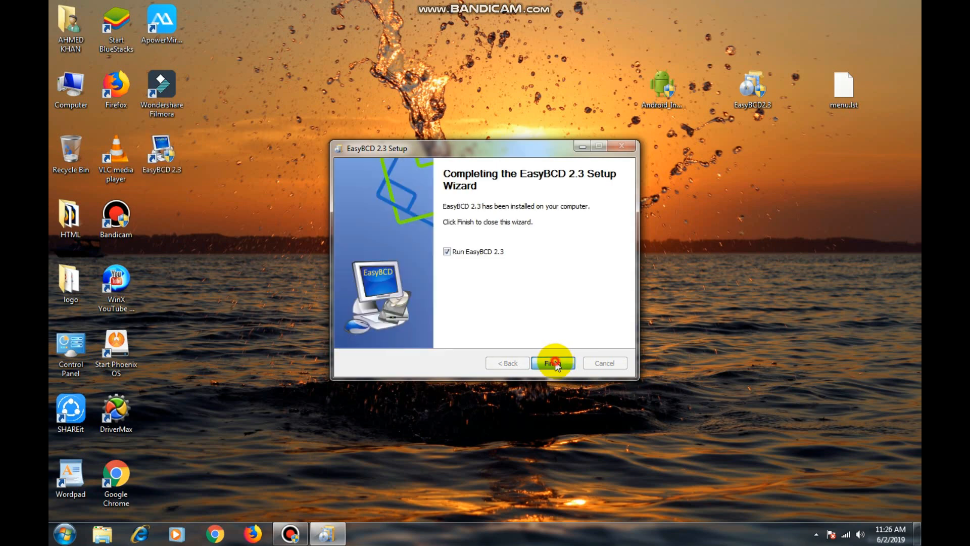
pyautogui.click(552, 364)
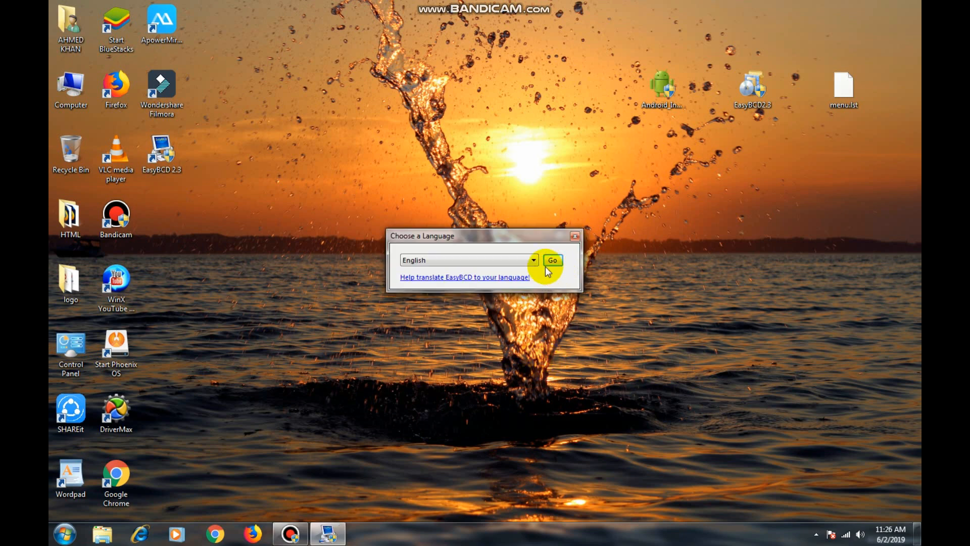
# Confirm English as EasyBCD's language and bring up its main window
pyautogui.click(533, 260)
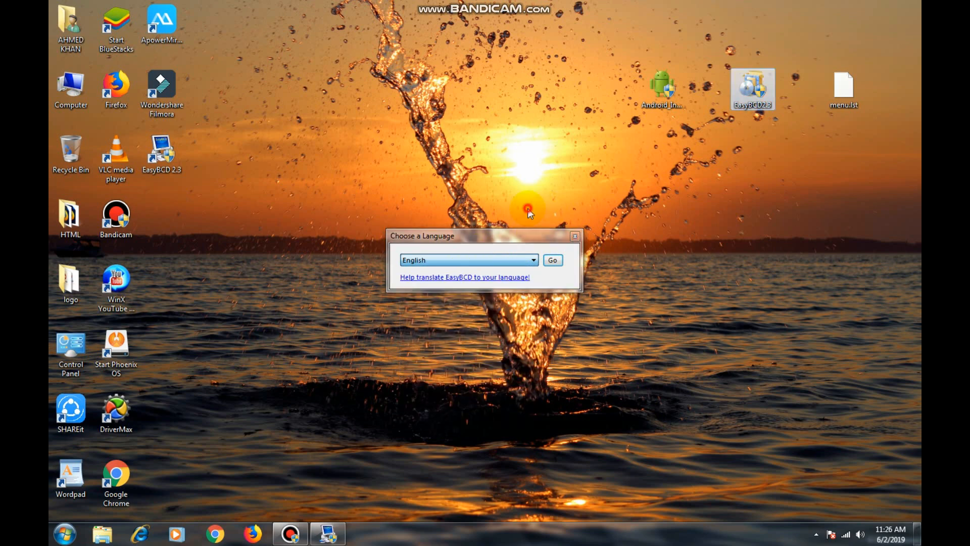
pyautogui.click(551, 259)
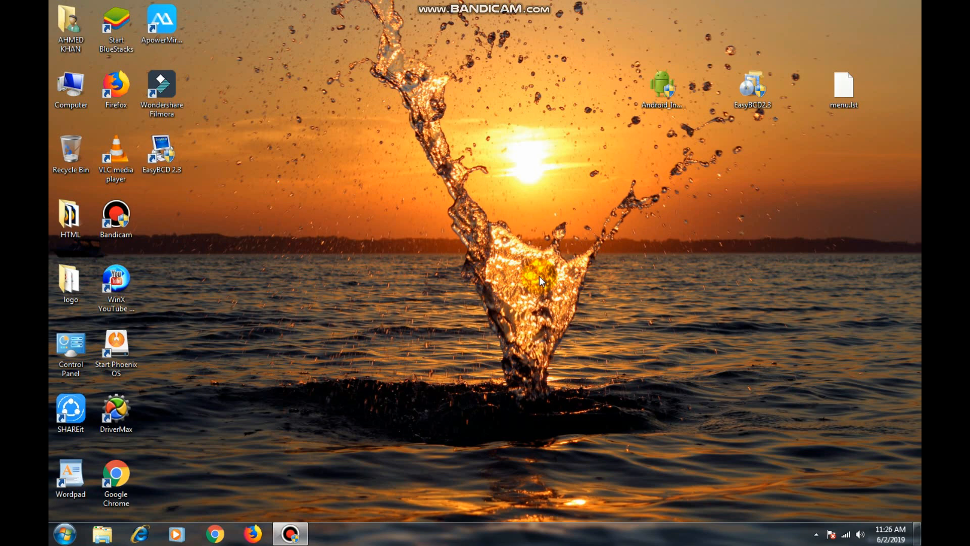
pyautogui.doubleClick(162, 152)
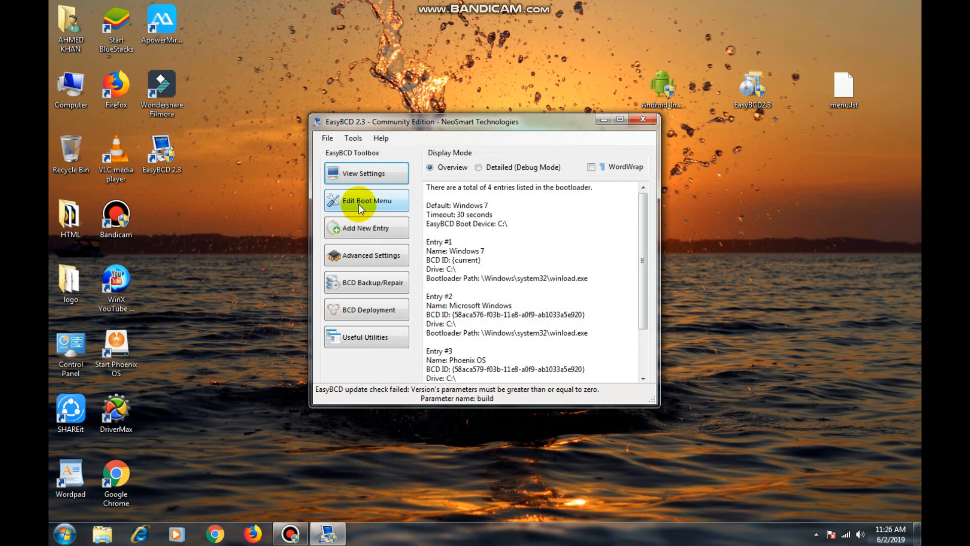
# Delete the Android entry from the EasyBCD boot menu
pyautogui.click(366, 201)
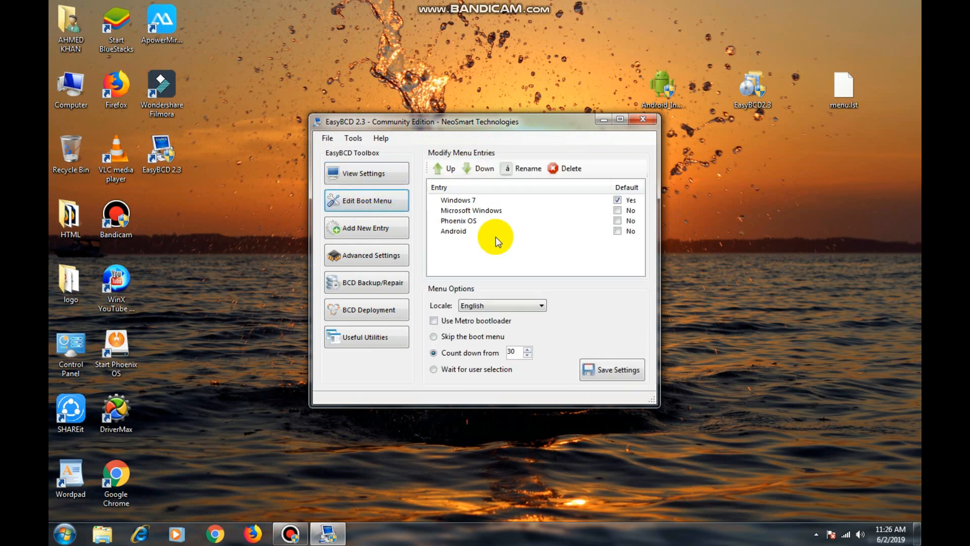
pyautogui.click(495, 231)
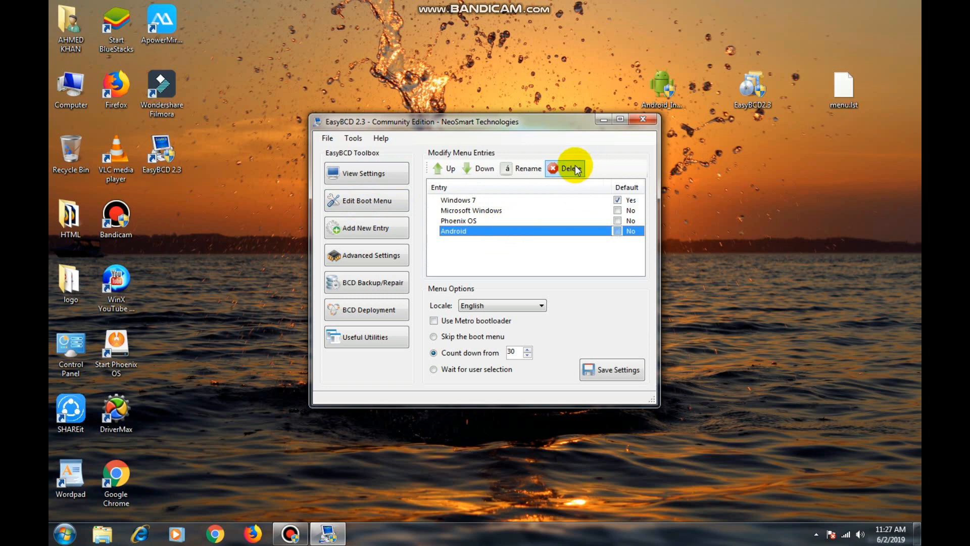
pyautogui.click(568, 168)
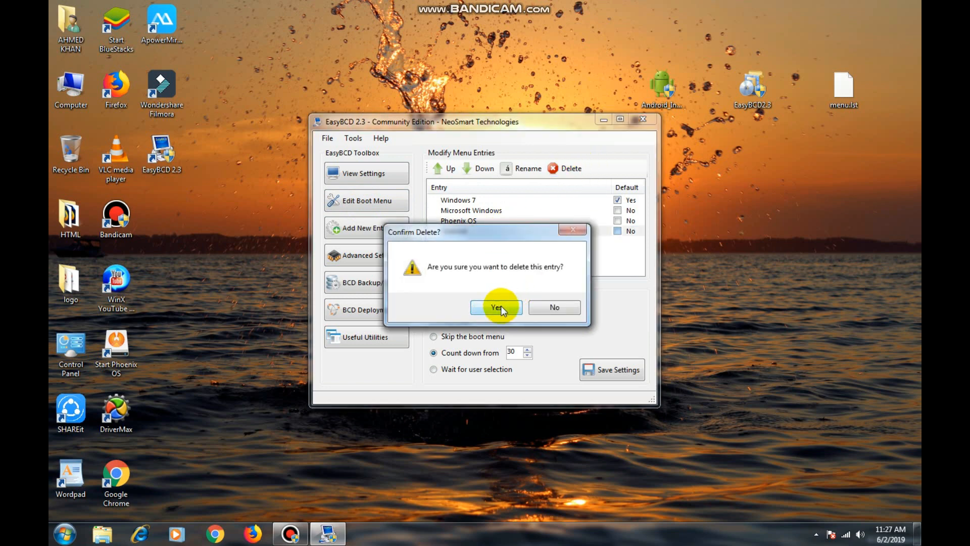
pyautogui.click(495, 307)
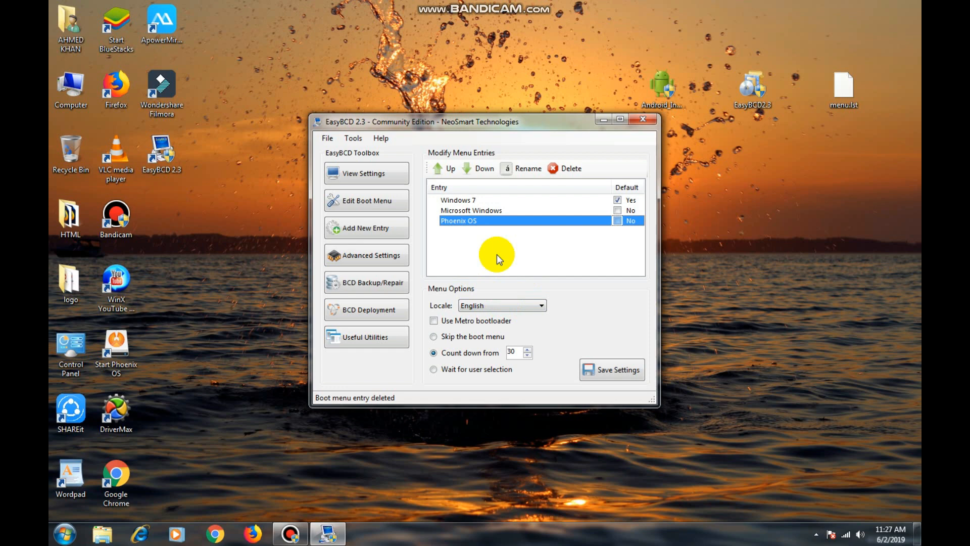
pyautogui.click(365, 228)
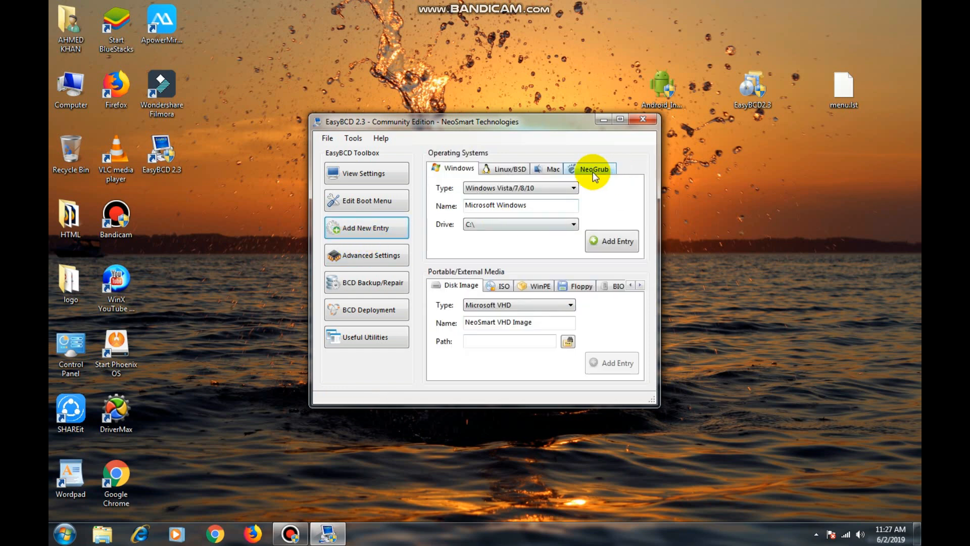
# Install the NeoGrub bootloader from EasyBCD's Add New Entry panel
pyautogui.click(592, 169)
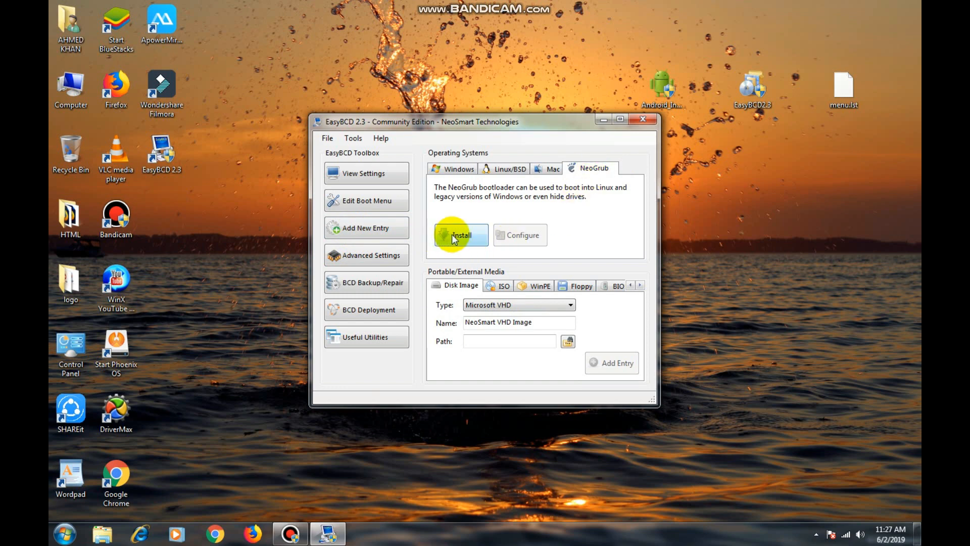
pyautogui.click(460, 235)
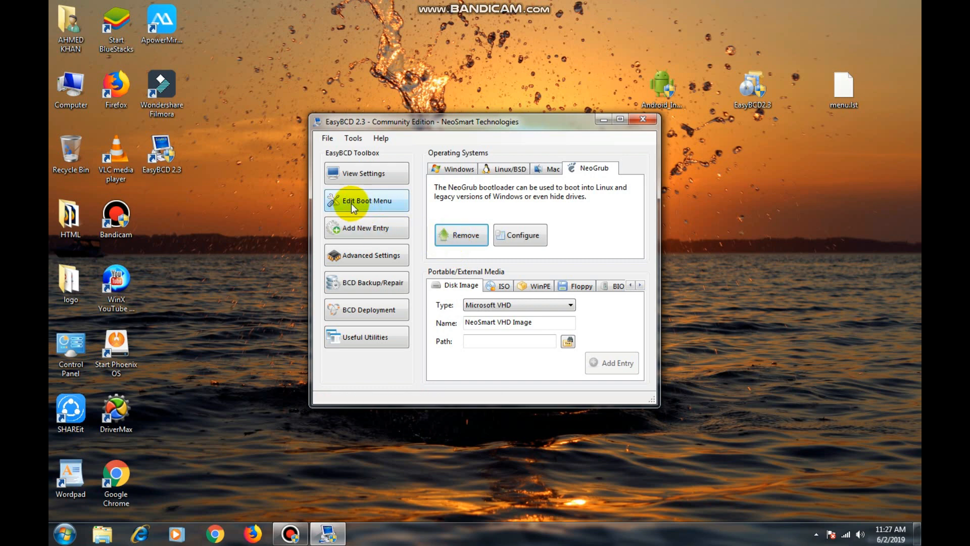
pyautogui.click(367, 200)
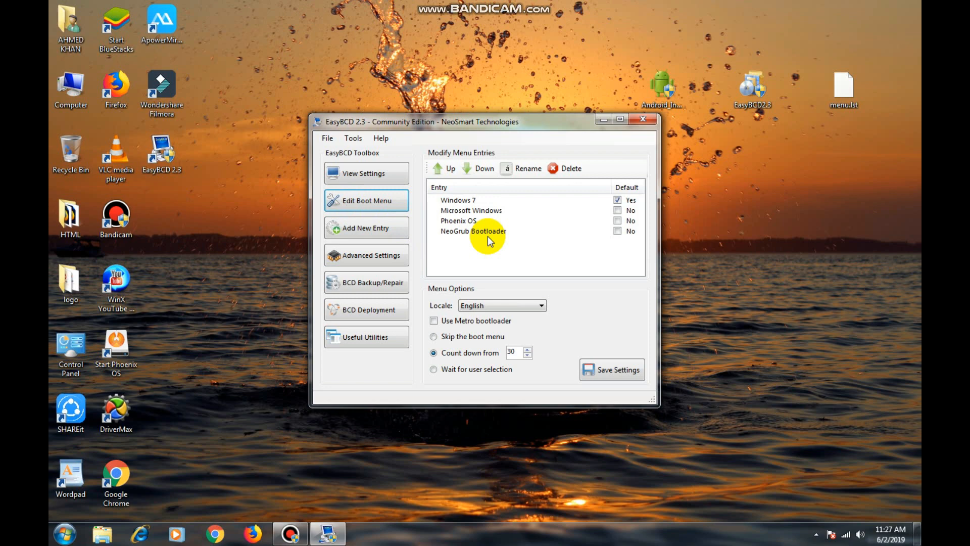
# Rename the NeoGrub entry to 'Prime OS', enable Metro bootloader, save, and close EasyBCD
pyautogui.click(474, 231)
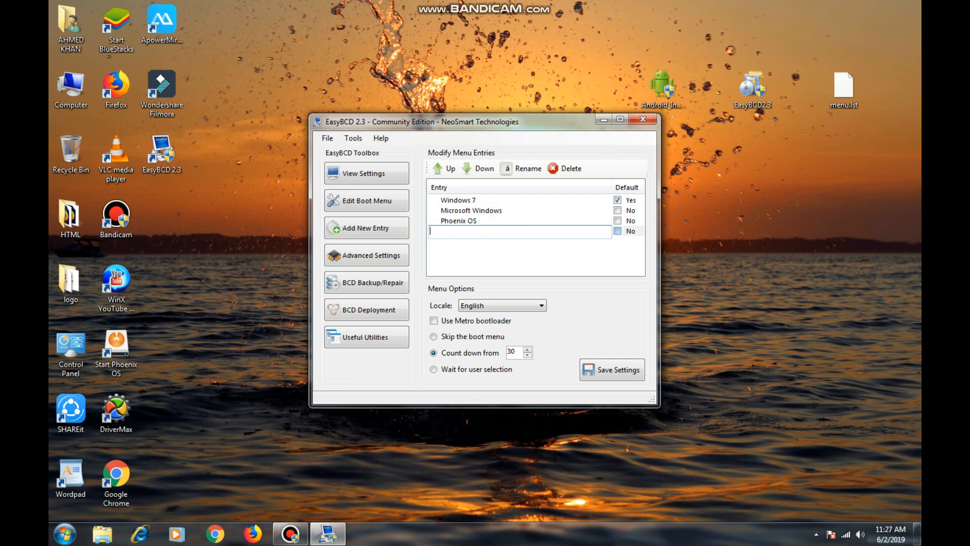
pyautogui.write('Prime OS')
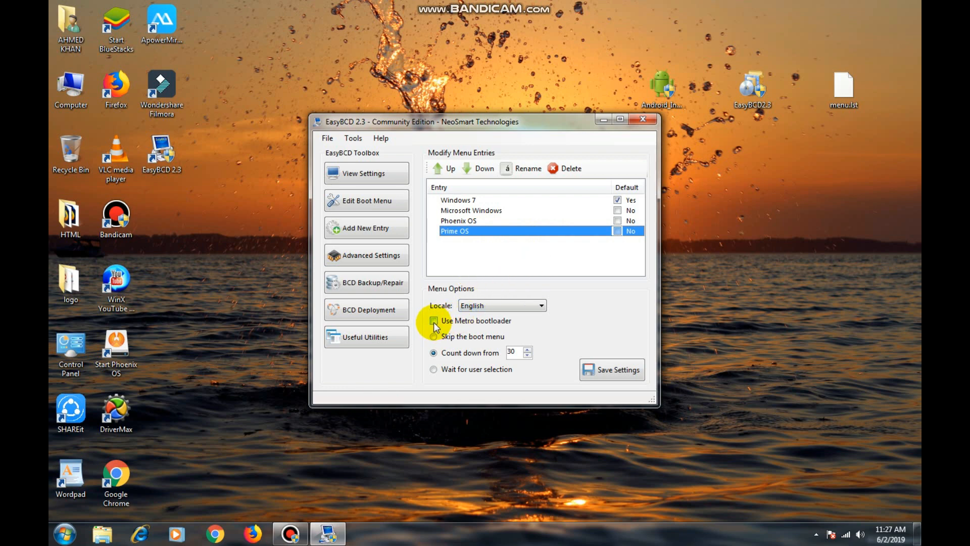
pyautogui.click(433, 320)
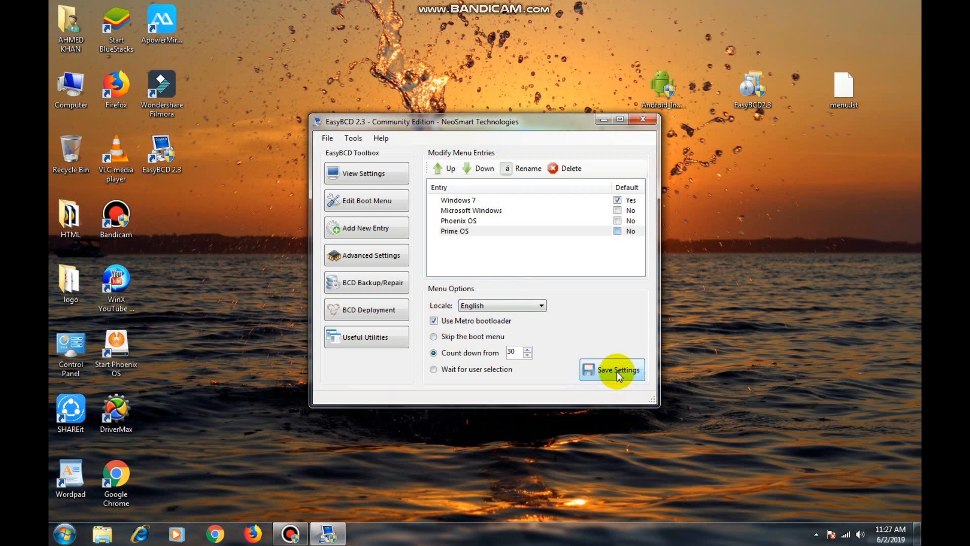
pyautogui.click(611, 369)
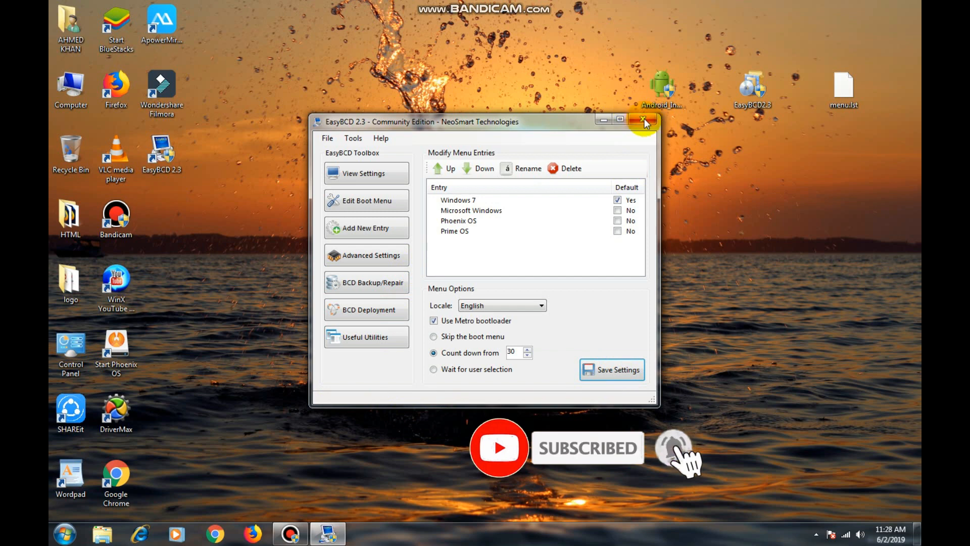
pyautogui.click(644, 121)
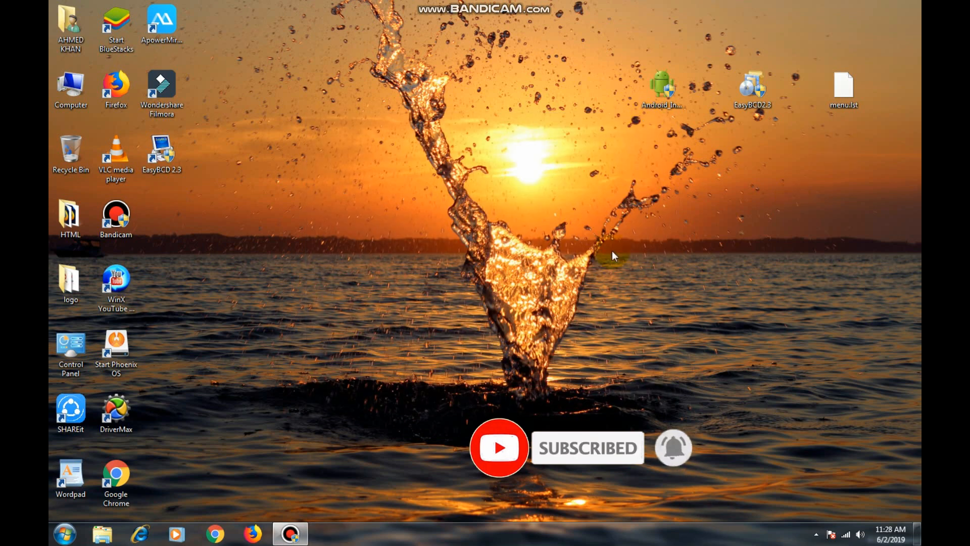
# Copy menu.lst from the desktop and open Computer to Local Disk C:
pyautogui.click(844, 89)
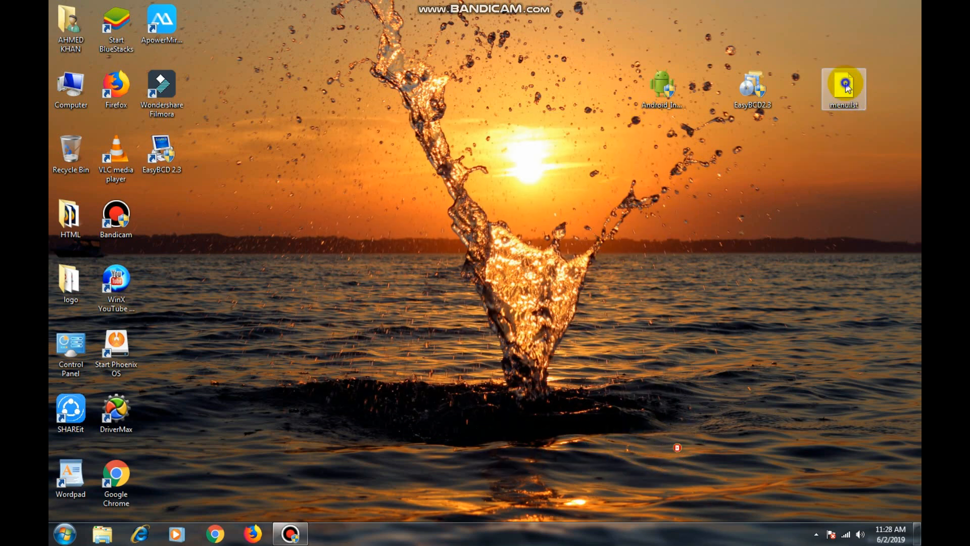
pyautogui.rightClick(843, 88)
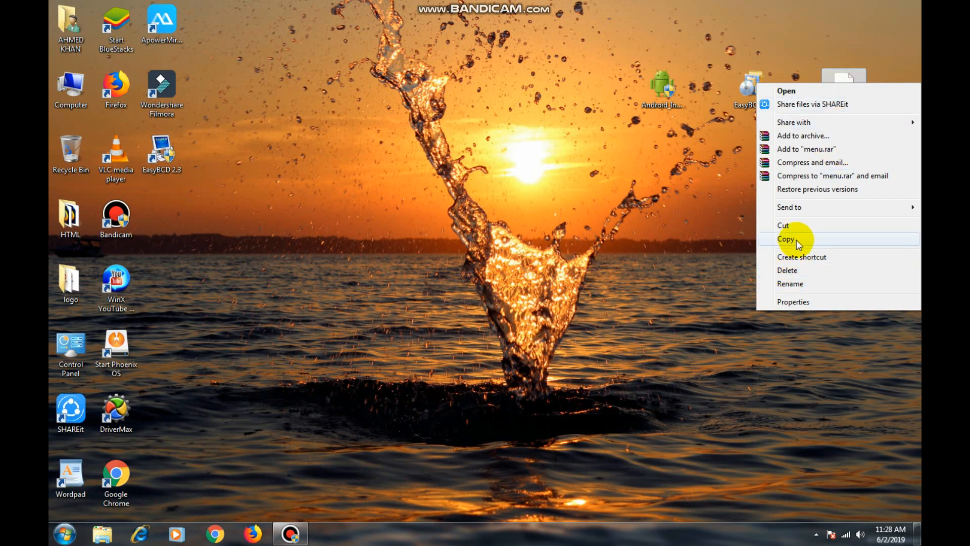
pyautogui.click(786, 239)
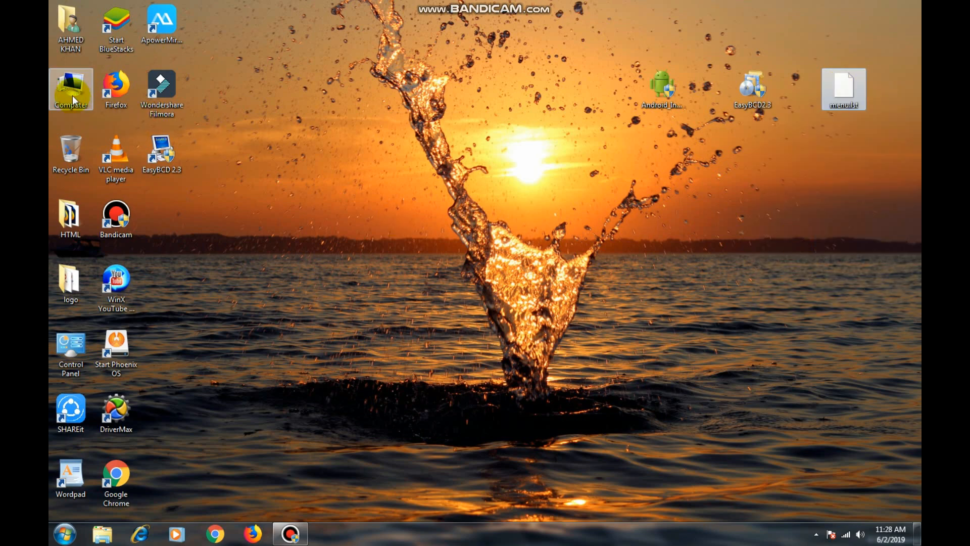
pyautogui.doubleClick(69, 86)
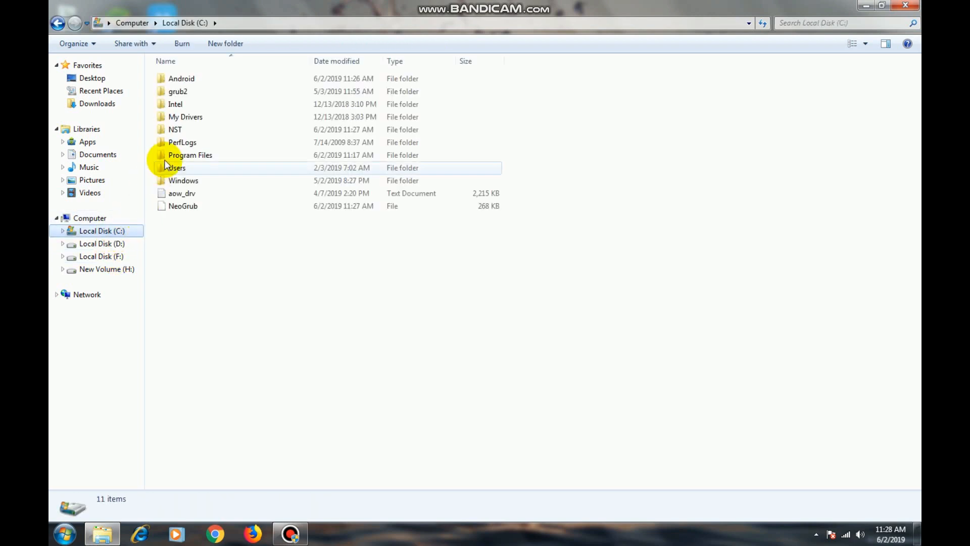
pyautogui.moveTo(176, 129)
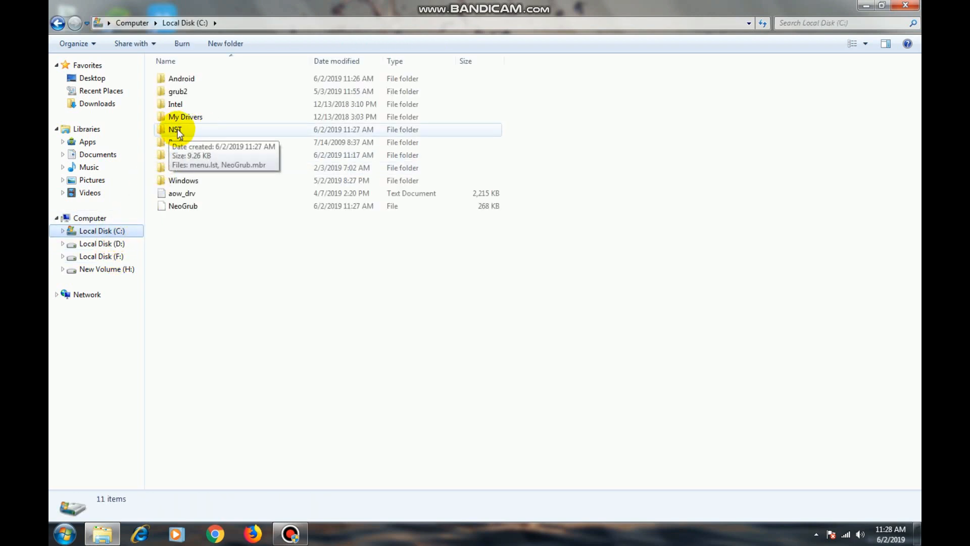
# Overwrite C:\NST\menu.lst with the desktop copy and go back to drive C
pyautogui.click(175, 129)
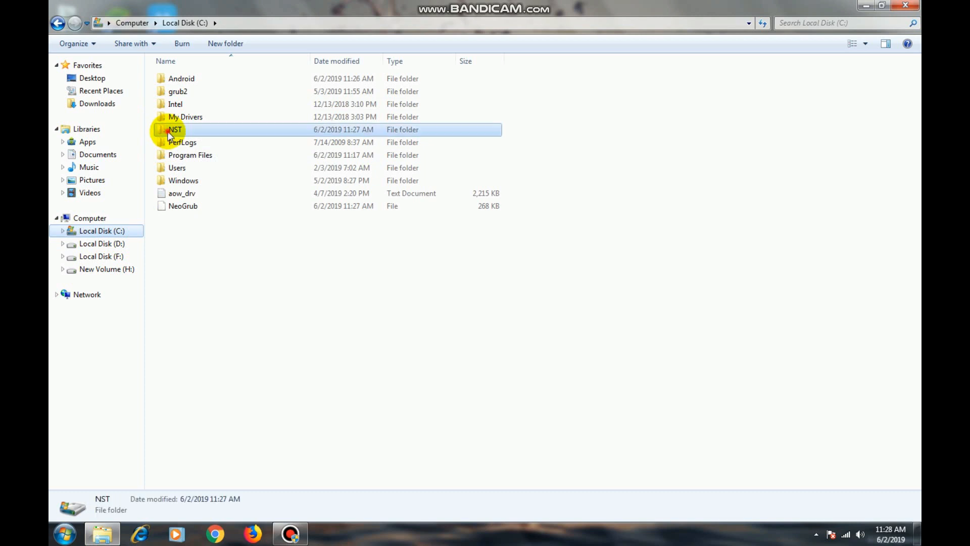
pyautogui.doubleClick(175, 130)
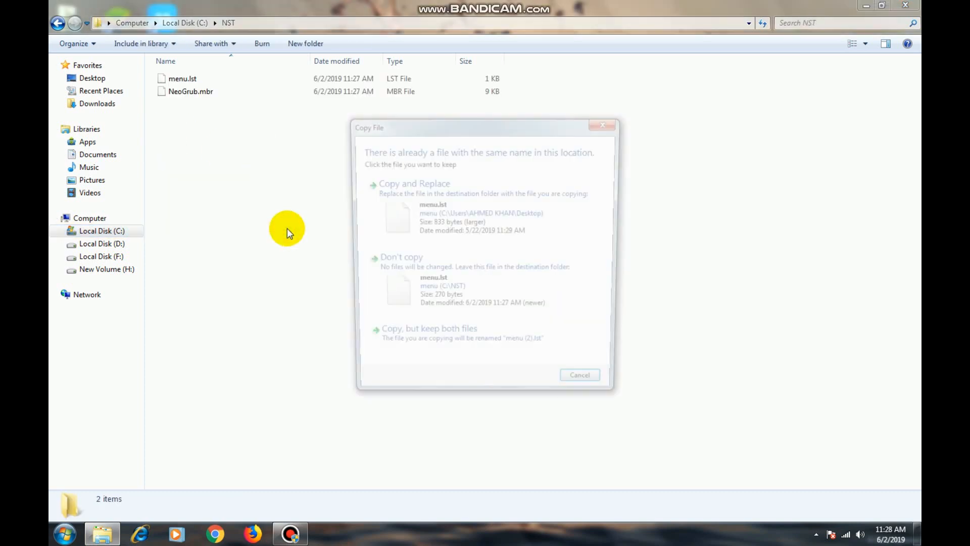
pyautogui.click(413, 183)
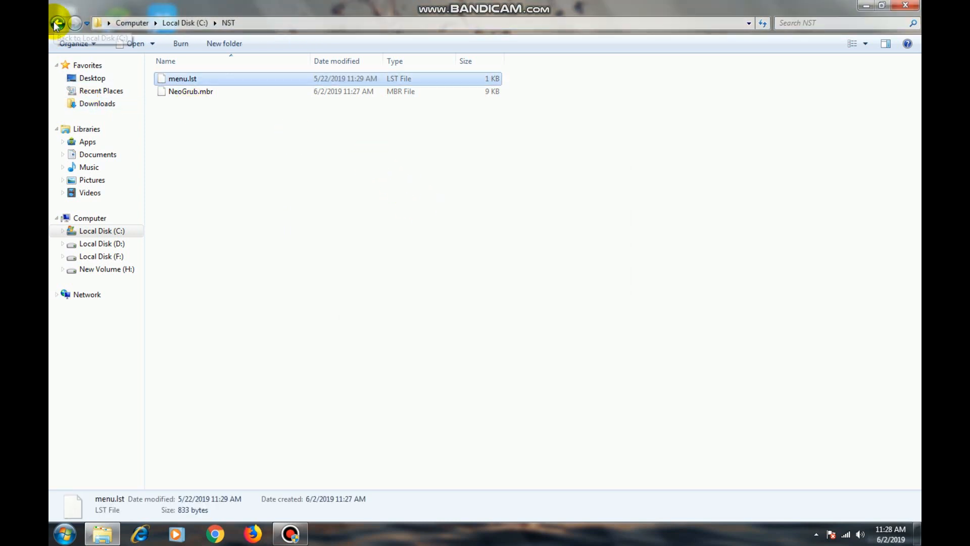
pyautogui.click(58, 23)
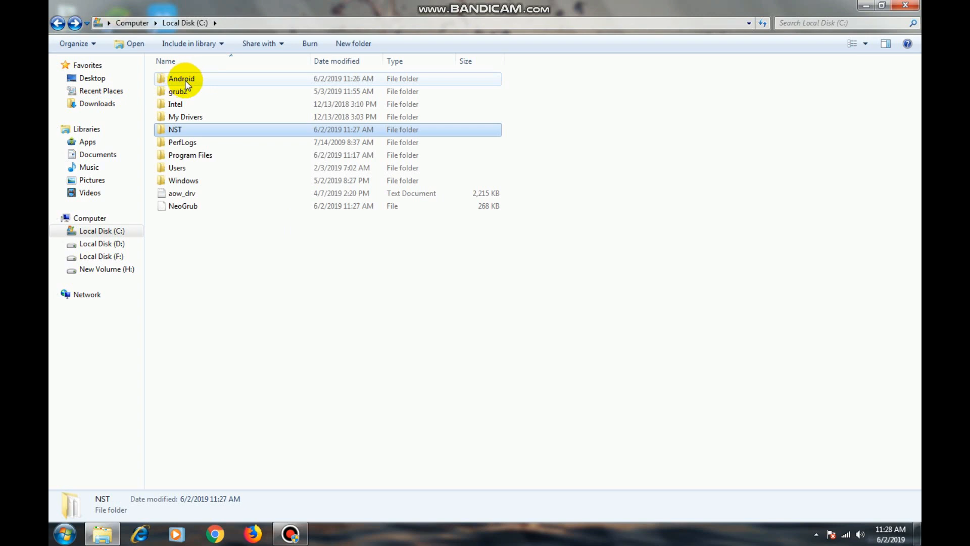
# Rename the Android folder on drive C to 'android'
pyautogui.rightClick(182, 79)
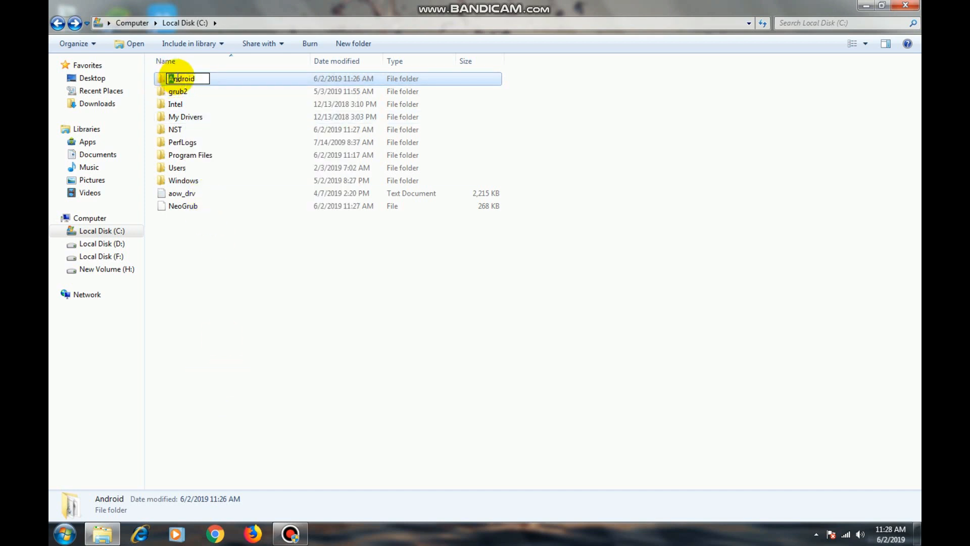
pyautogui.moveTo(210, 129)
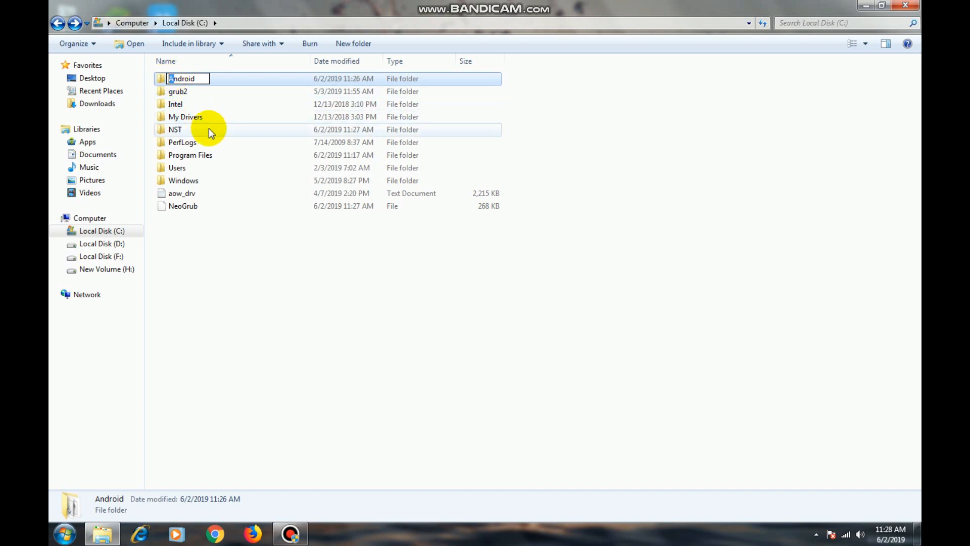
pyautogui.write('android')
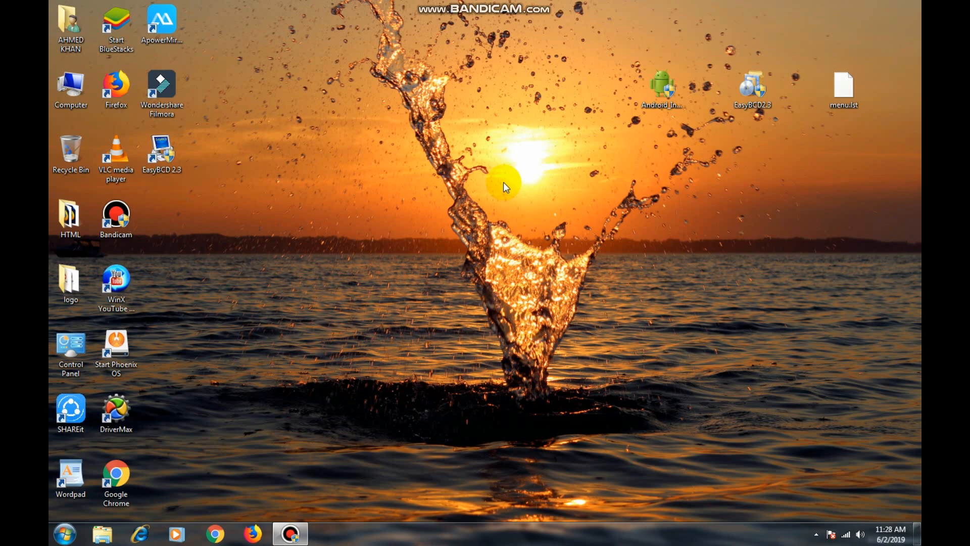
pyautogui.moveTo(498, 198)
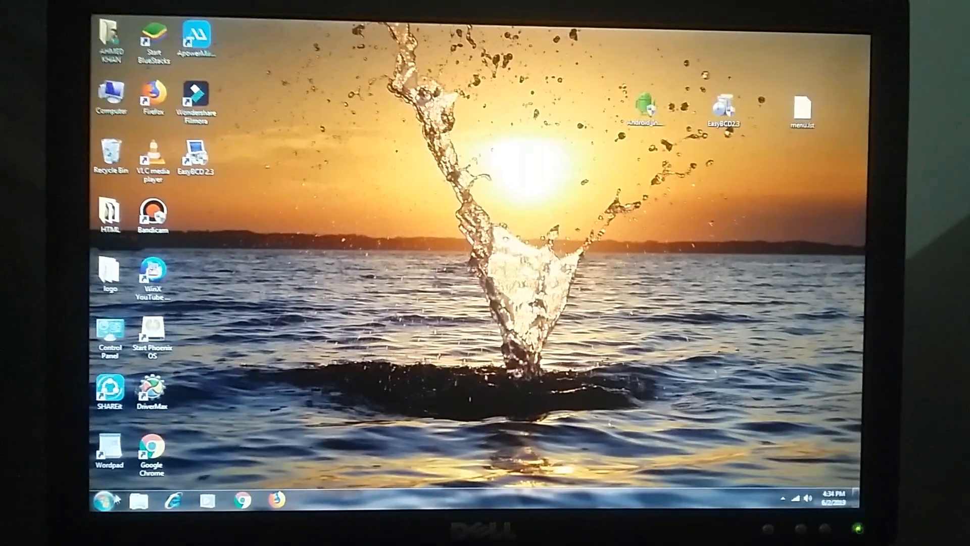
# Restart Windows from the Start menu's power options
pyautogui.click(97, 498)
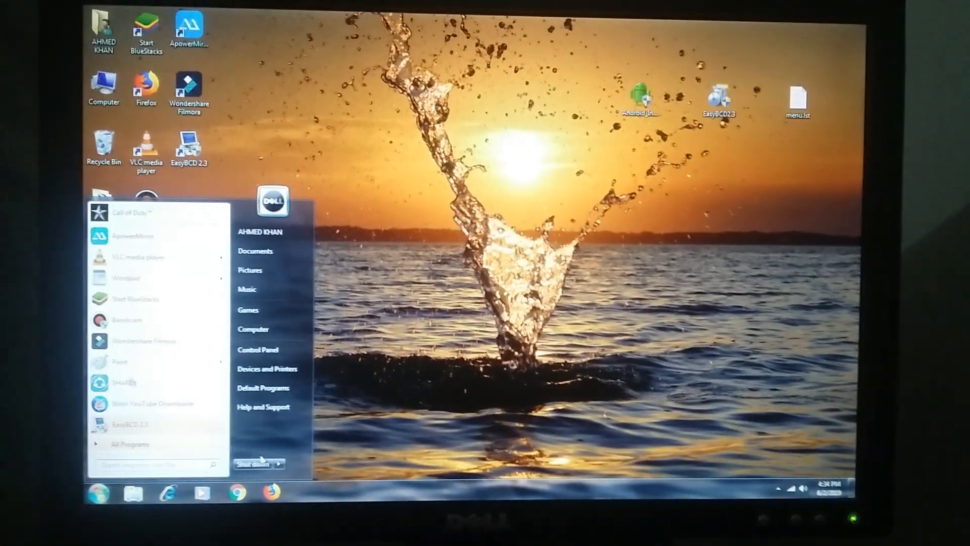
pyautogui.click(278, 460)
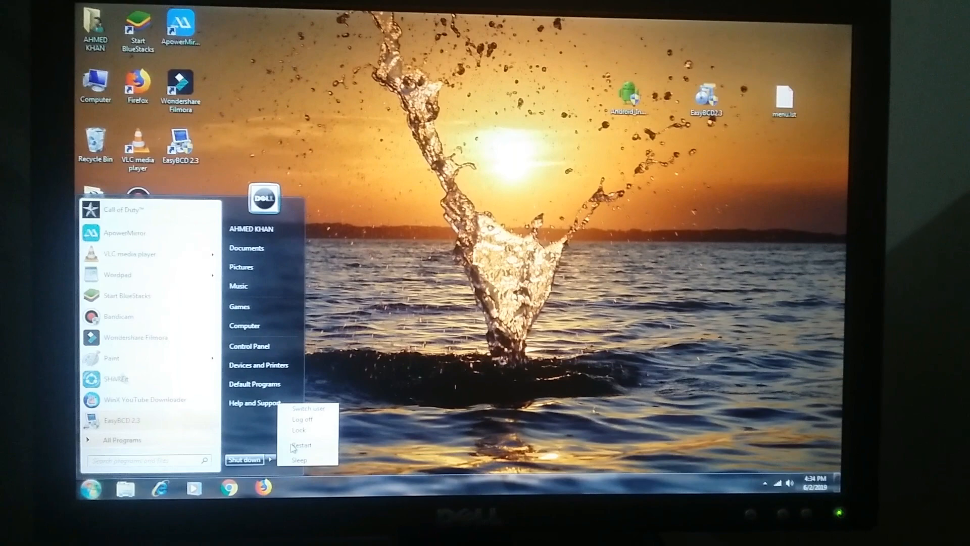
pyautogui.click(298, 459)
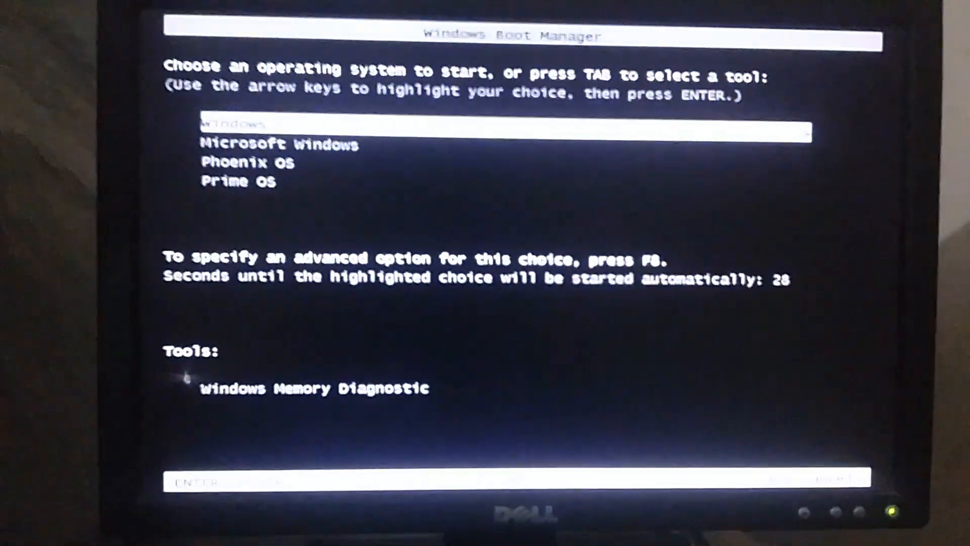
# Boot Prime OS from the Windows Boot Manager list
pyautogui.press('Down')
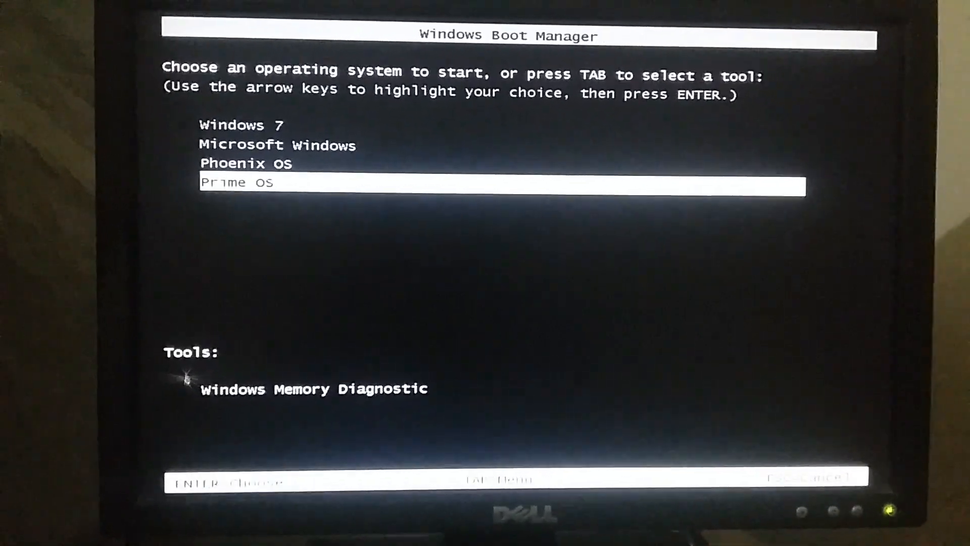
pyautogui.press('enter')
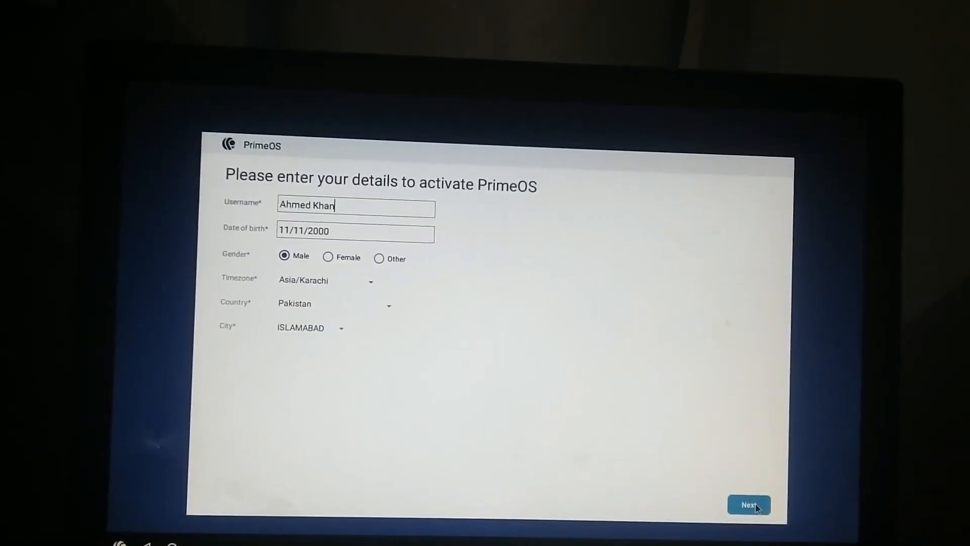
# Submit the PrimeOS activation form and accept the license terms
pyautogui.click(749, 504)
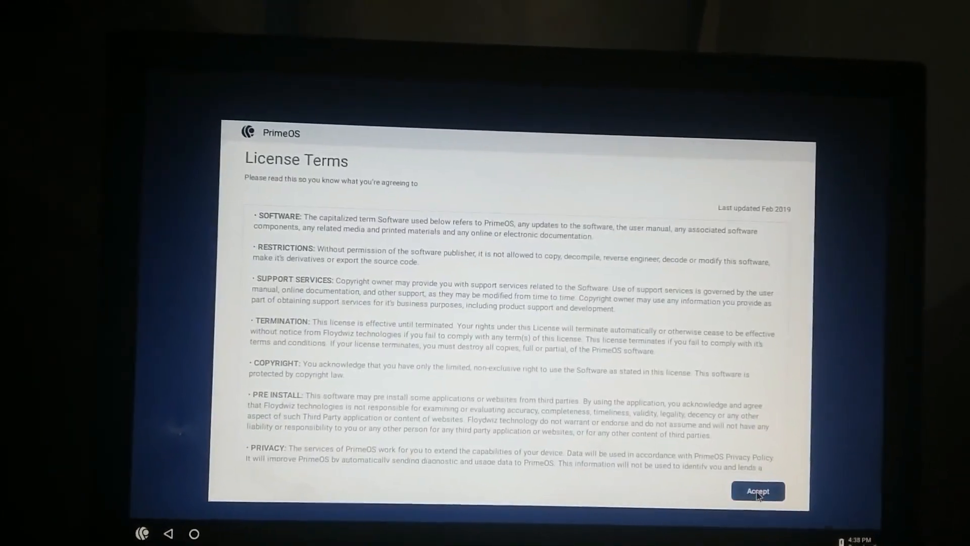
pyautogui.click(757, 491)
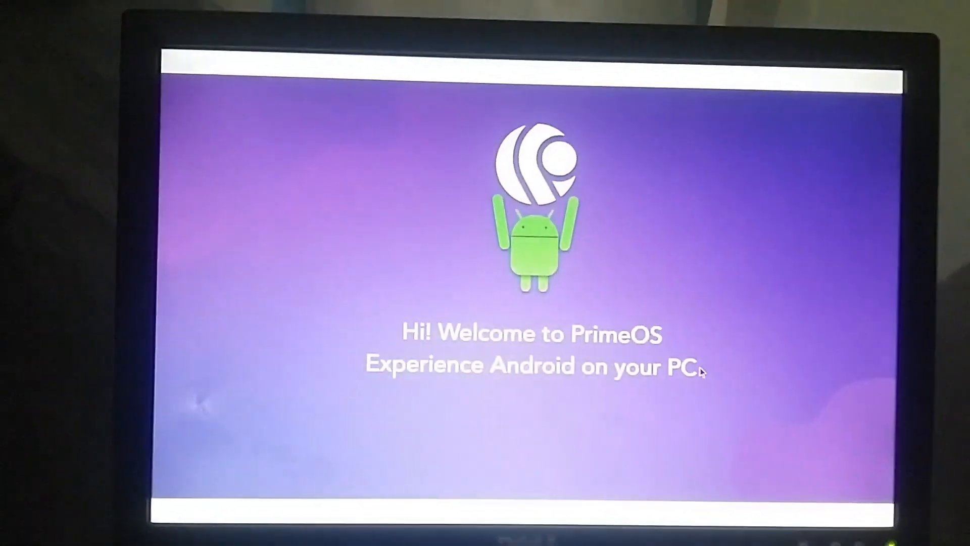